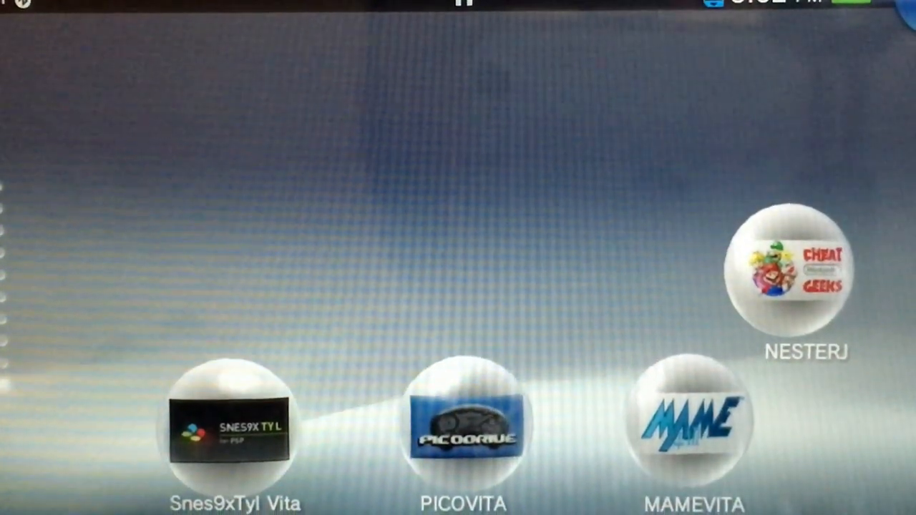
# Step: Open the NesterJ bubble to its LiveArea showing the current Cheat Geeks icon
pyautogui.click(798, 269)
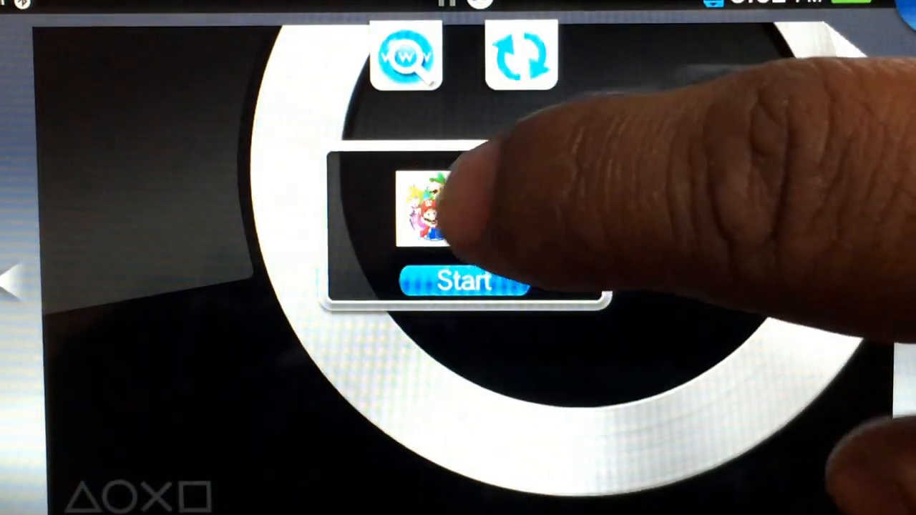
pyautogui.click(465, 281)
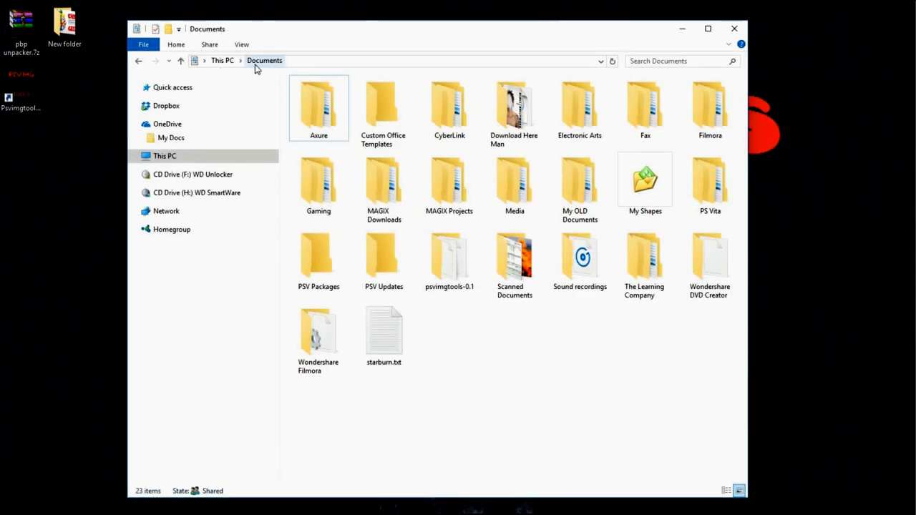
pyautogui.moveTo(710, 179)
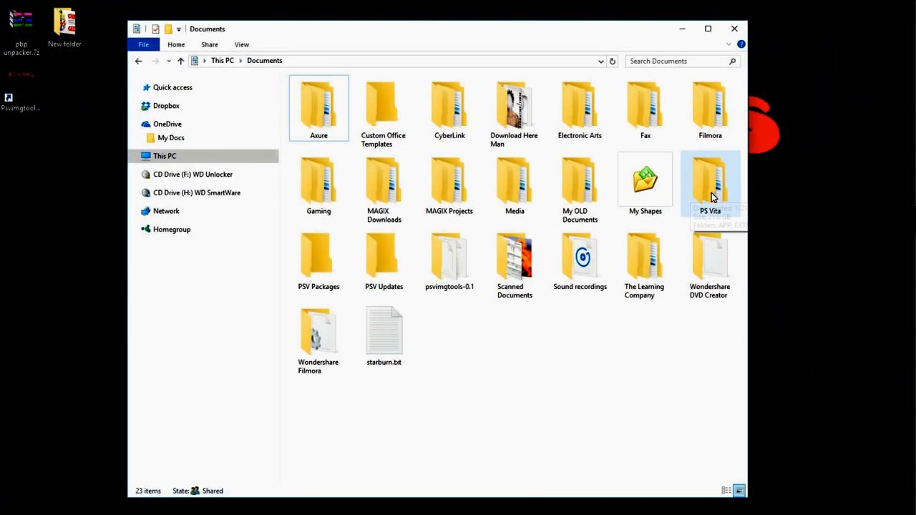
# Step: Browse into Documents > PS Vita > PGAME account folder and select NPUZ00061
pyautogui.doubleClick(710, 179)
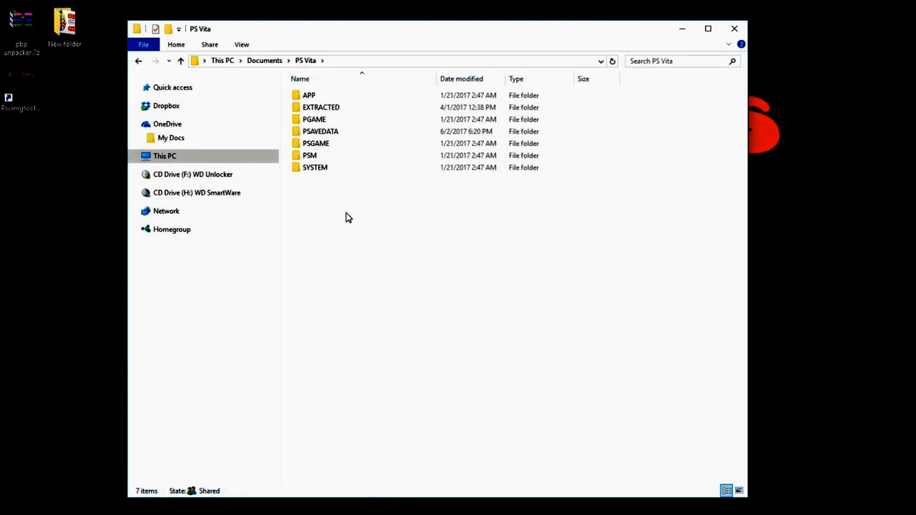
pyautogui.click(315, 118)
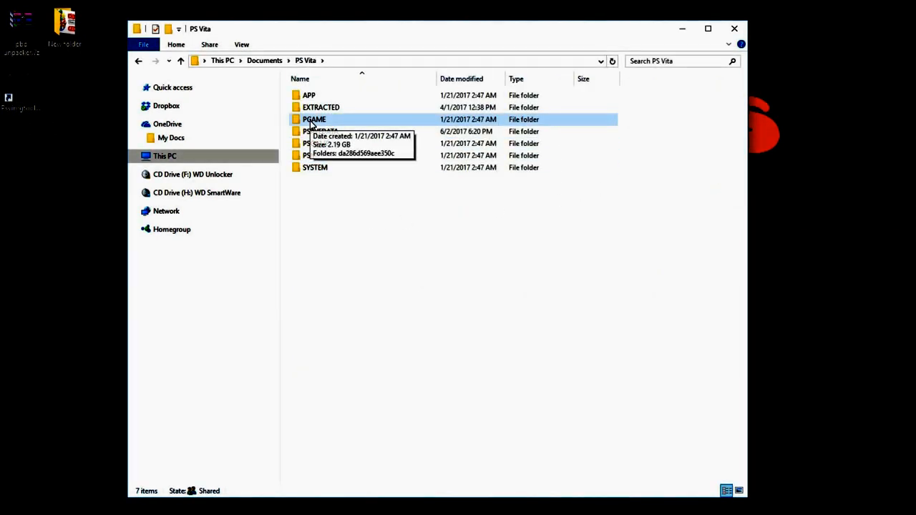
pyautogui.doubleClick(313, 120)
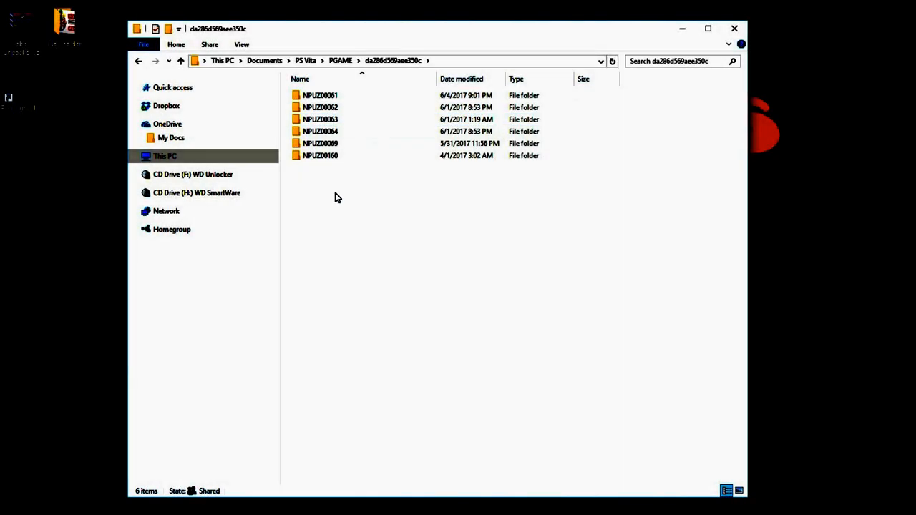
pyautogui.moveTo(339, 219)
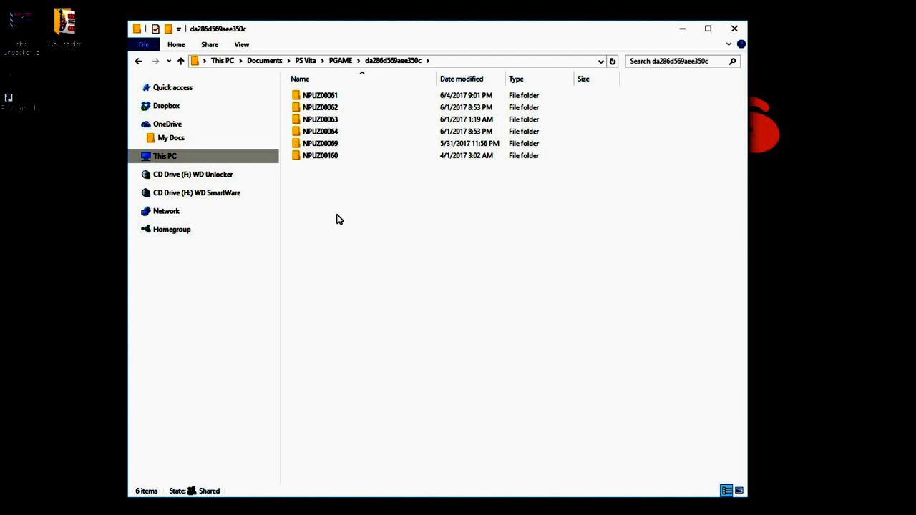
pyautogui.click(321, 95)
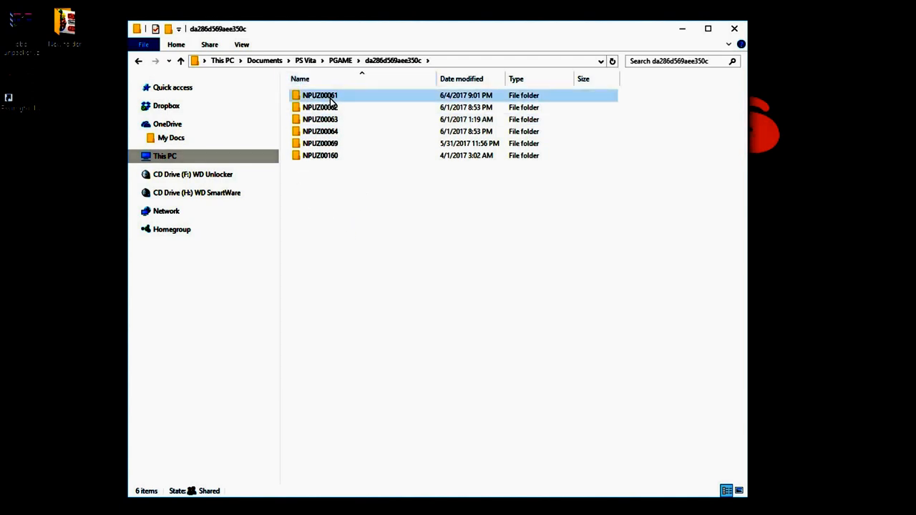
pyautogui.moveTo(321, 94)
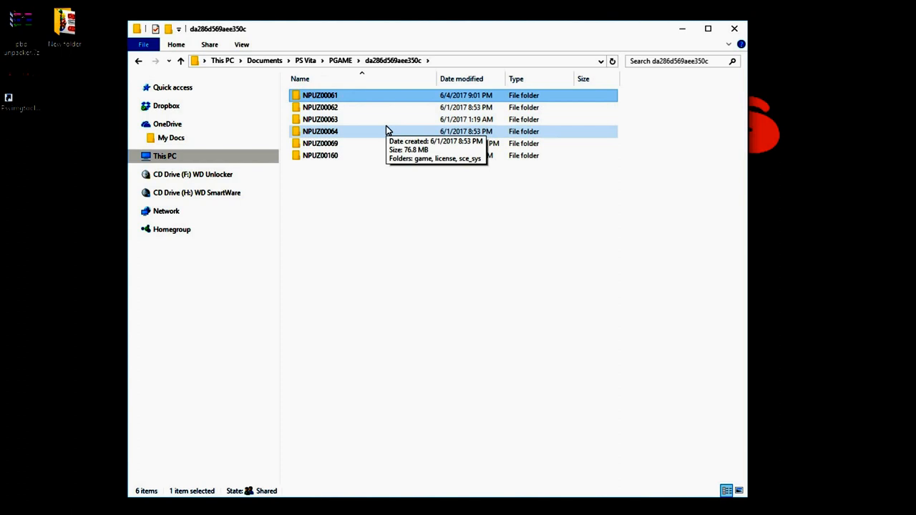
# Step: Delete the NPUZ00061 folder to the Recycle Bin and return to PGAME
pyautogui.press('Delete')
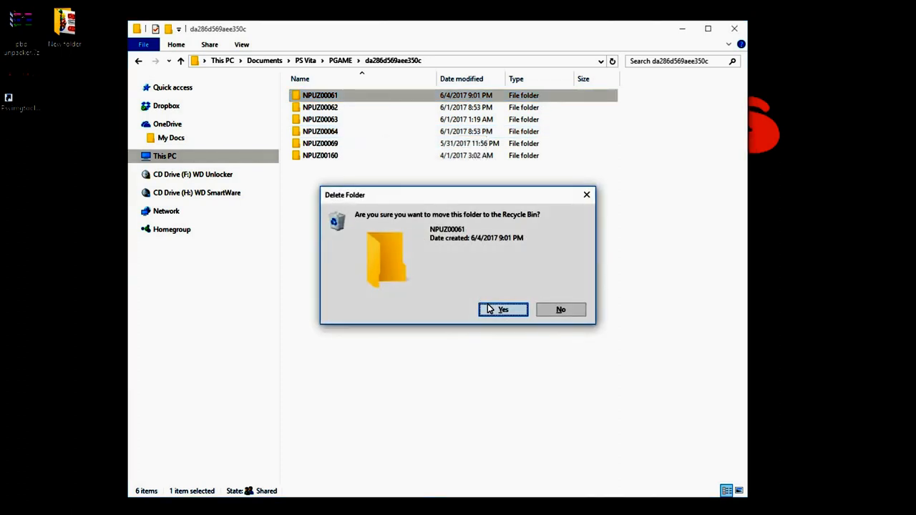
pyautogui.click(502, 310)
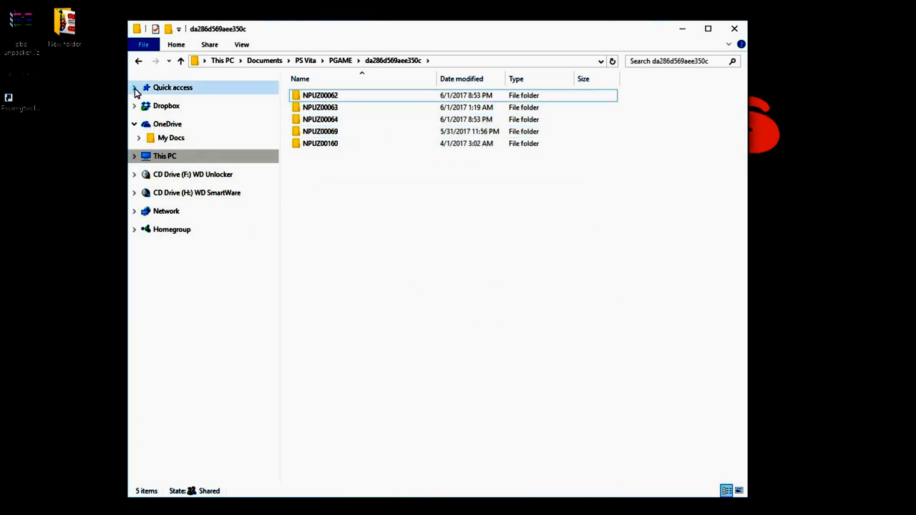
pyautogui.click(139, 60)
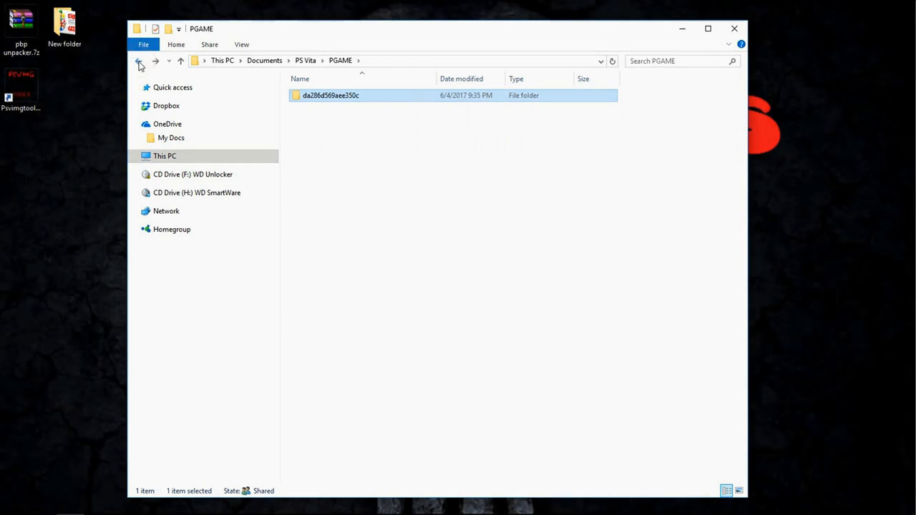
# Step: Browse into EXTRACTED > PGAME > NPUZ00061 under the PS Vita folder
pyautogui.click(140, 65)
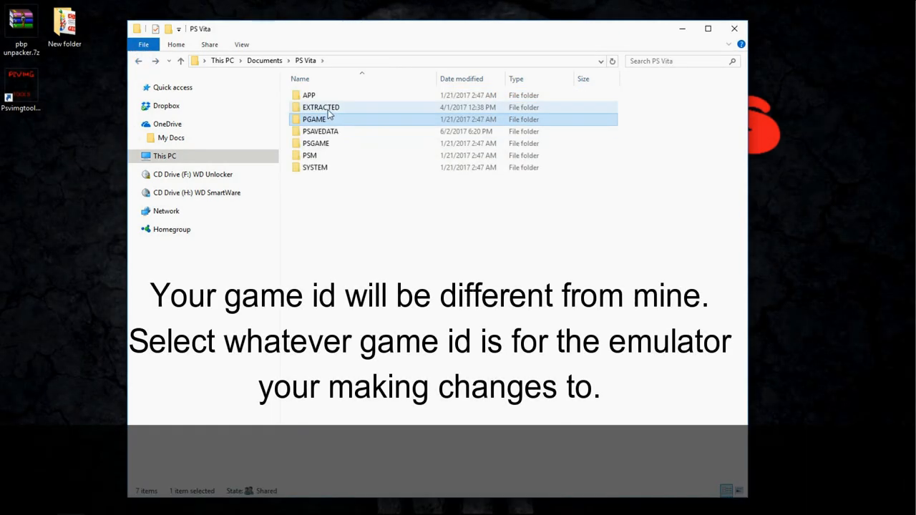
pyautogui.doubleClick(320, 106)
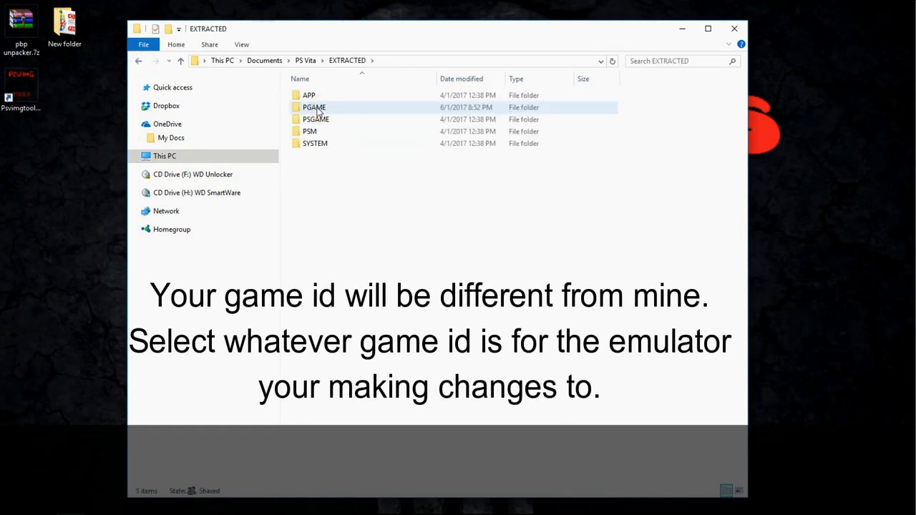
pyautogui.doubleClick(313, 106)
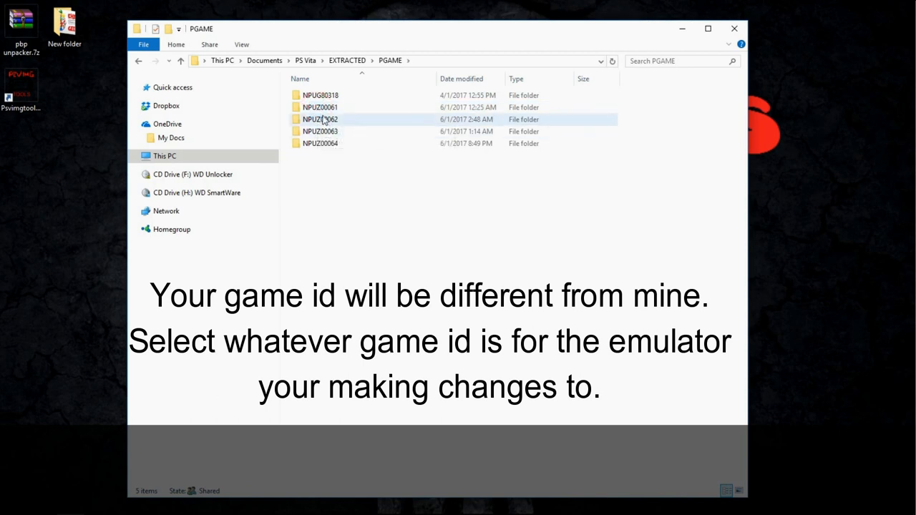
pyautogui.moveTo(341, 107)
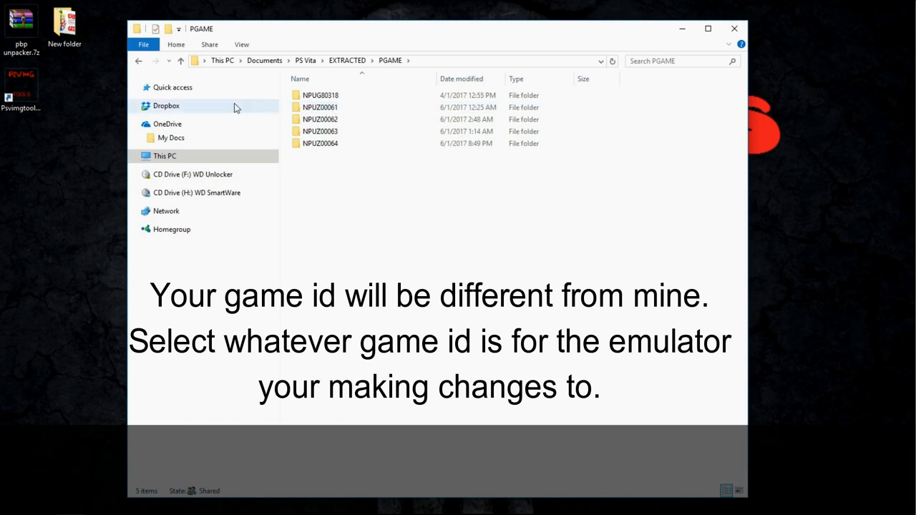
pyautogui.click(321, 106)
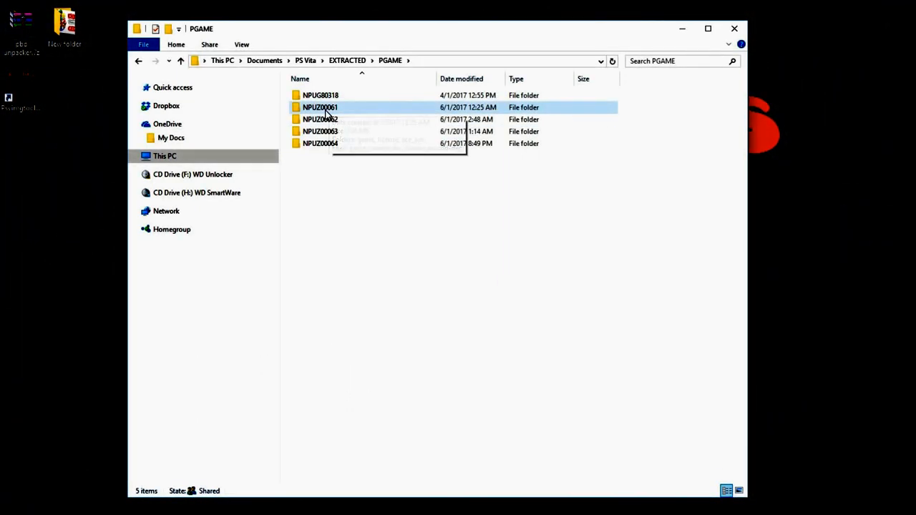
pyautogui.doubleClick(320, 106)
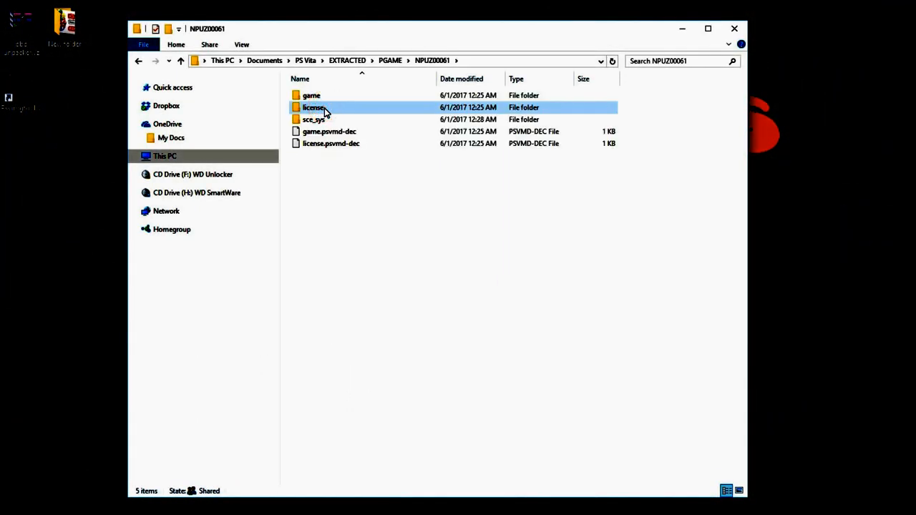
# Step: Enter game > ux0_pspemu_temp_game_PSP_GAME_NPUZ00069 and select PBOOT.PBP
pyautogui.click(312, 94)
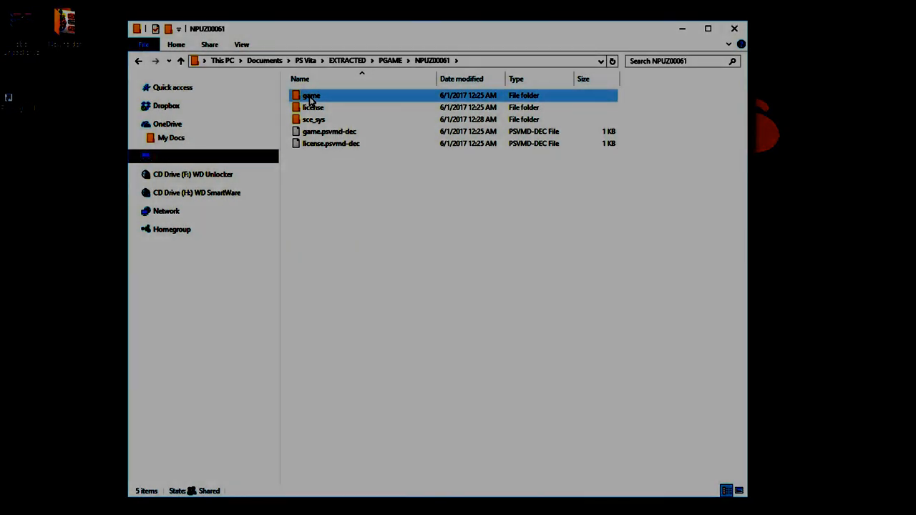
pyautogui.doubleClick(312, 95)
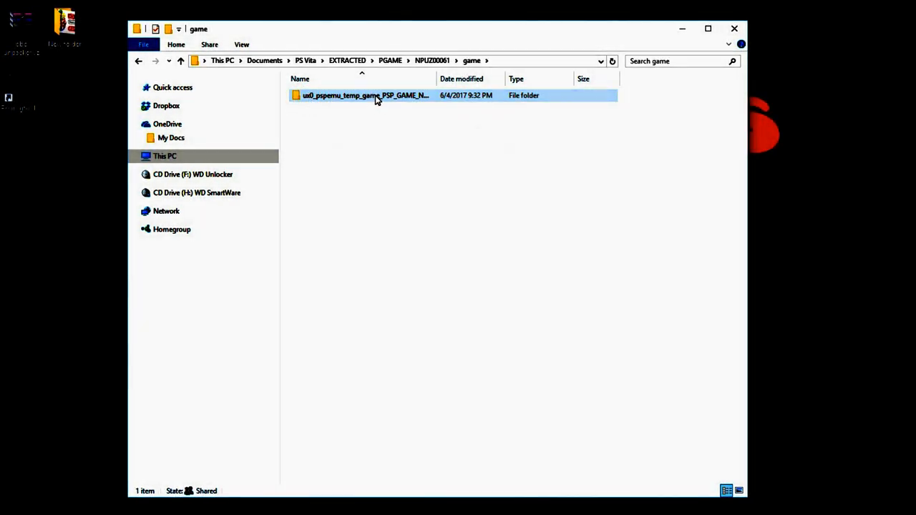
pyautogui.doubleClick(365, 94)
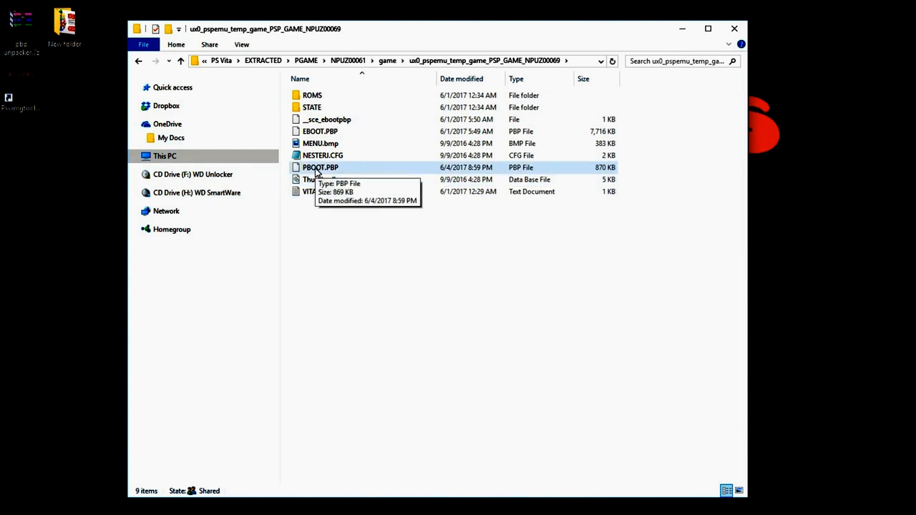
pyautogui.moveTo(342, 174)
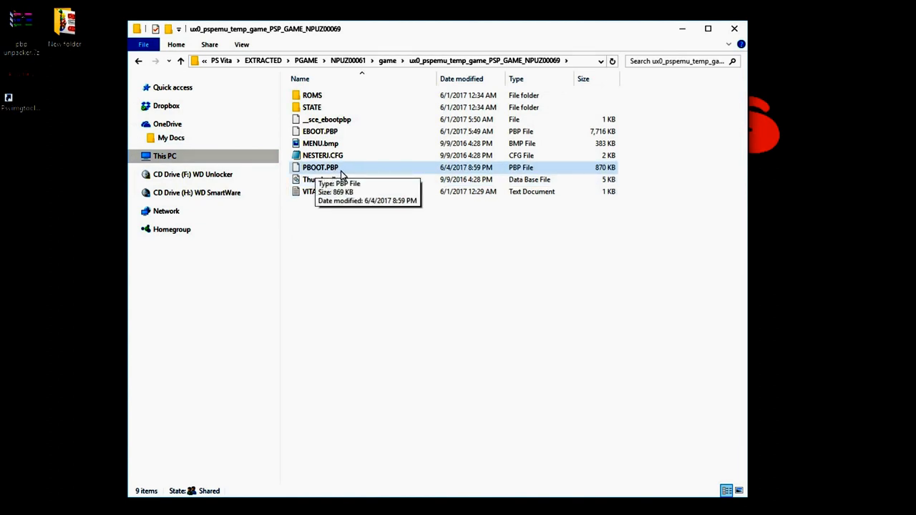
pyautogui.moveTo(322, 171)
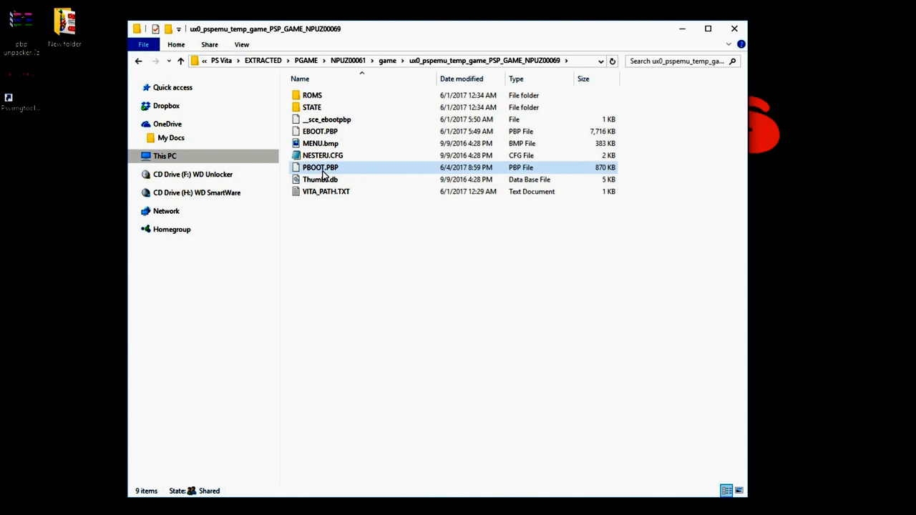
pyautogui.moveTo(320, 166)
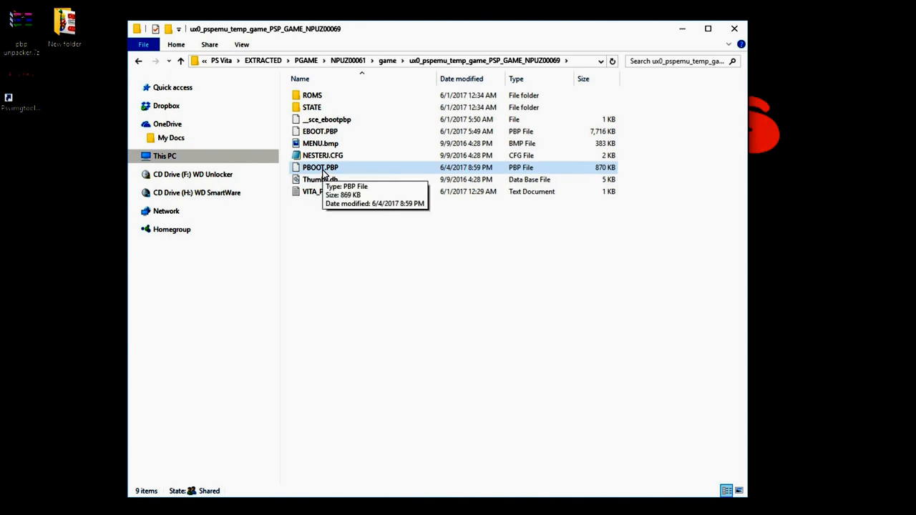
pyautogui.click(320, 166)
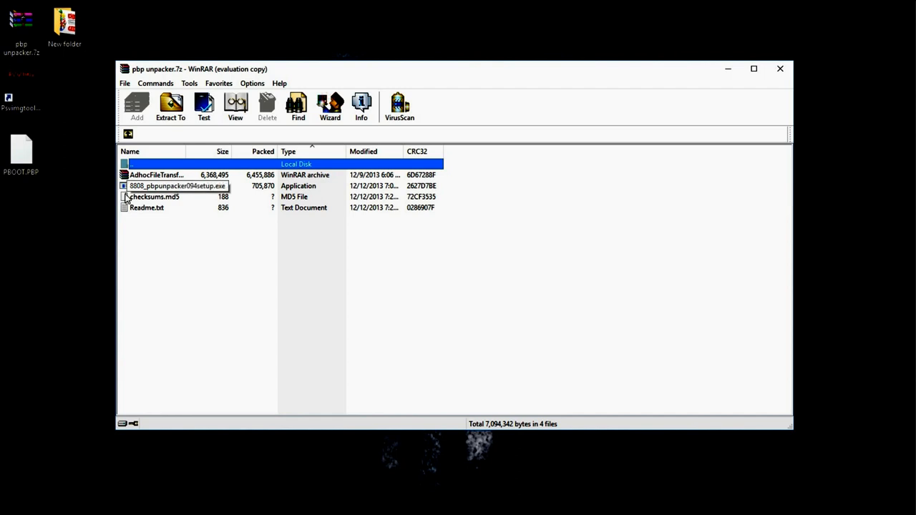
# Step: Run the PBP Unpacker setup exe from the archive and allow it past the welcome page
pyautogui.click(177, 186)
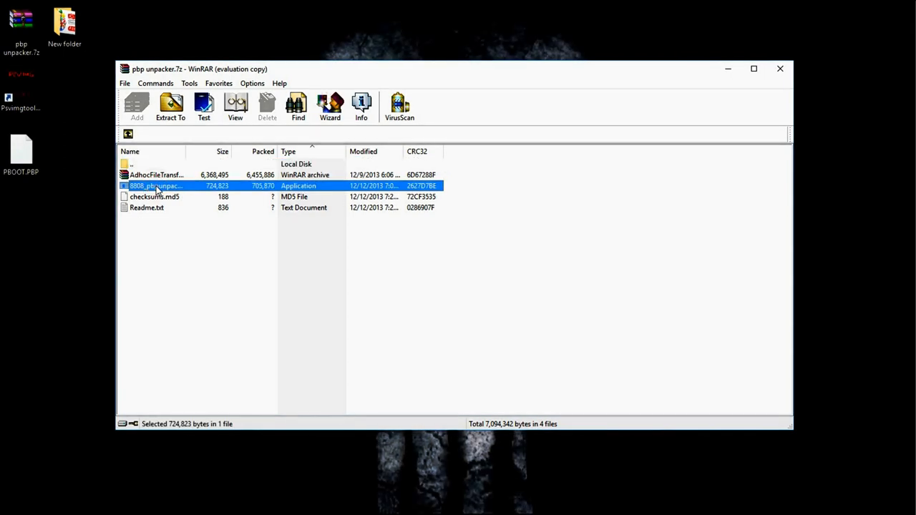
pyautogui.doubleClick(156, 186)
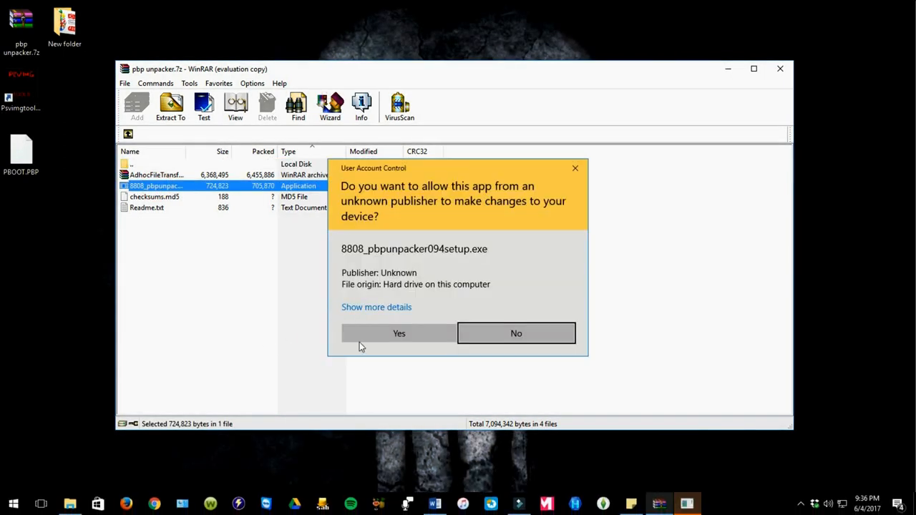
pyautogui.click(398, 332)
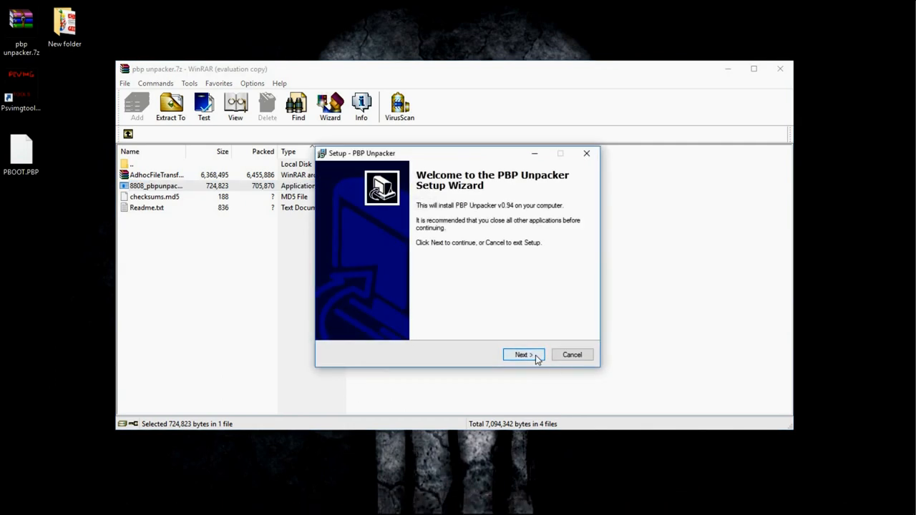
pyautogui.click(524, 355)
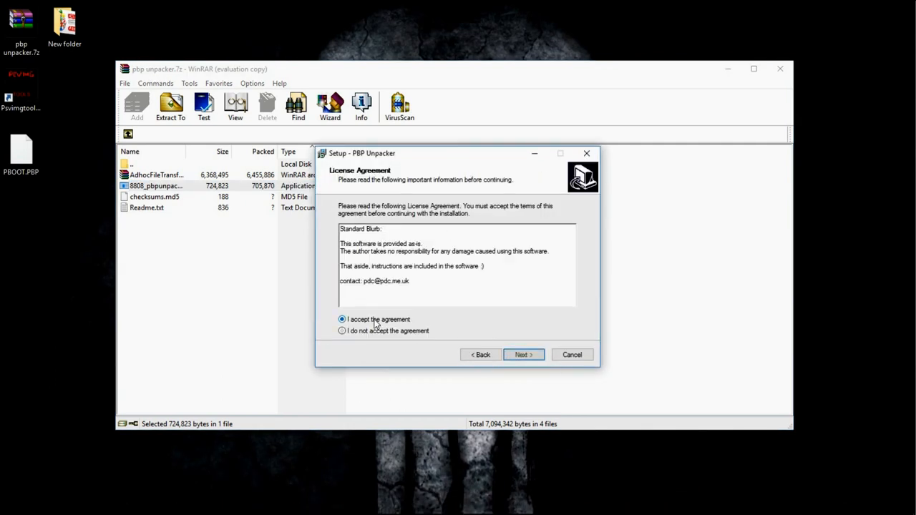
# Step: Accept defaults, install PBP Unpacker and finish setup with Launch checked
pyautogui.click(523, 355)
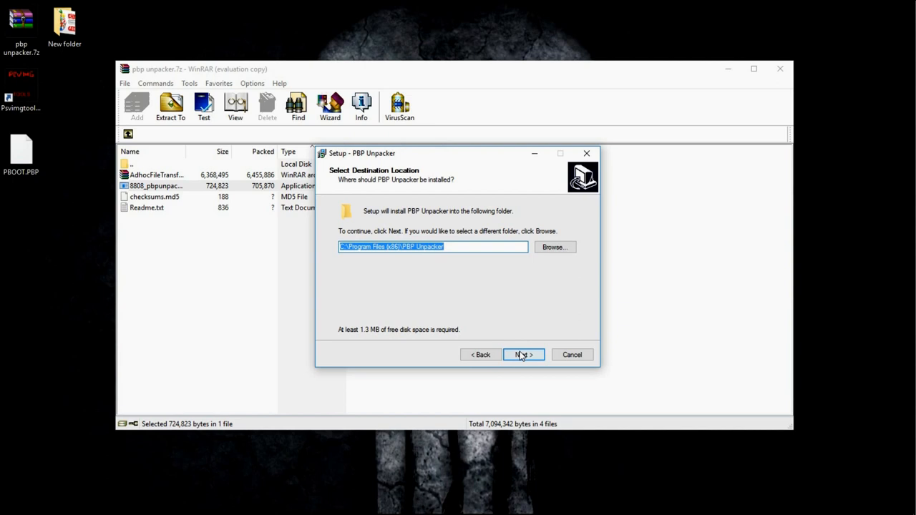
pyautogui.click(523, 355)
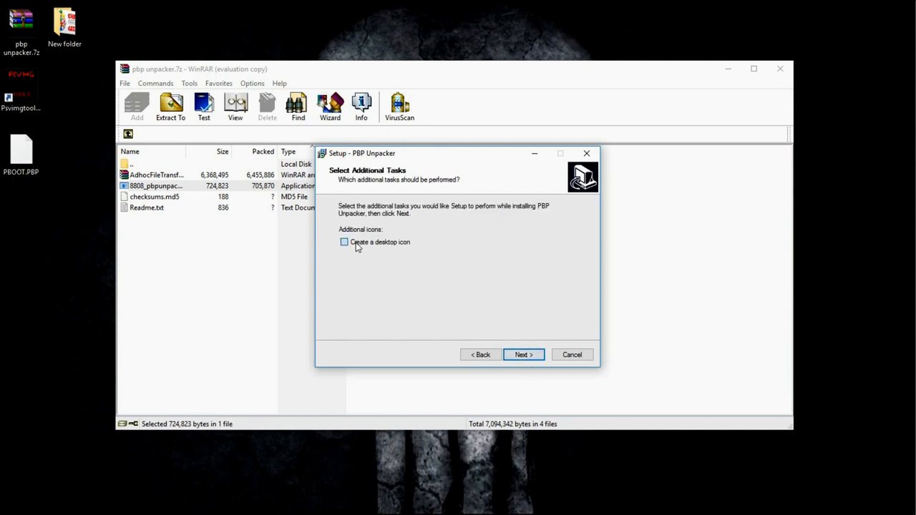
pyautogui.click(524, 355)
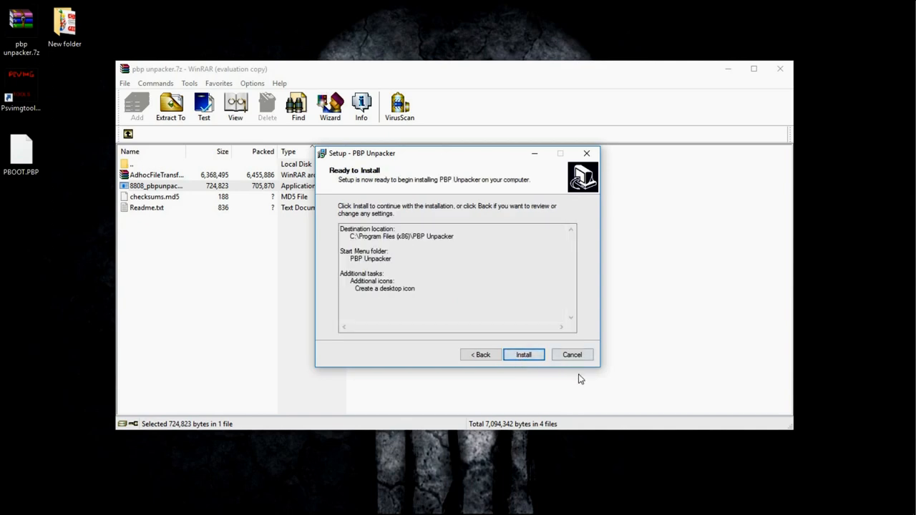
pyautogui.click(524, 355)
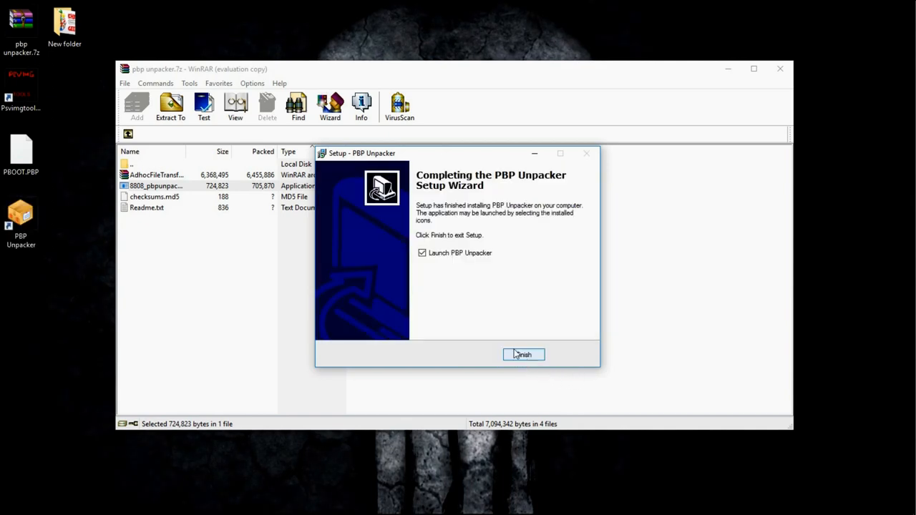
pyautogui.click(523, 355)
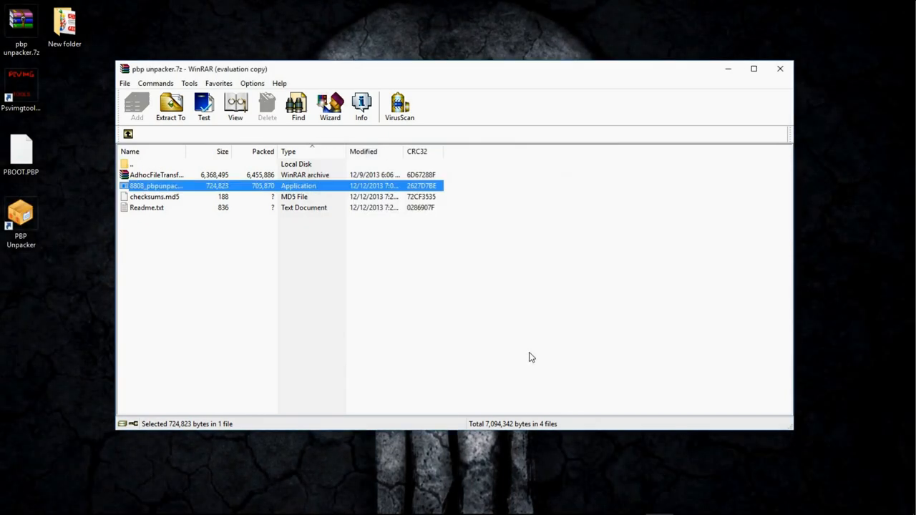
# Step: Load the NesterJ PBOOT.PBP in PBP Unpacker and extract its contents to the Desktop
pyautogui.doubleClick(156, 186)
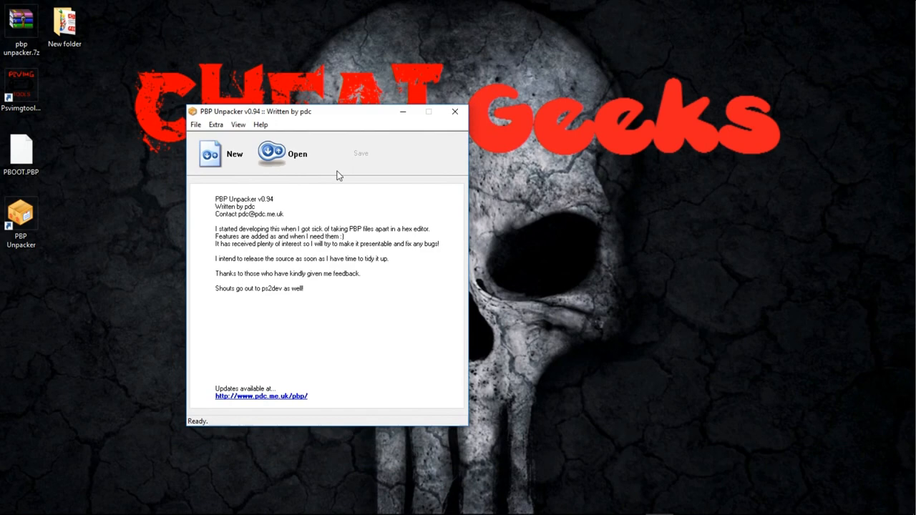
pyautogui.moveTo(79, 199)
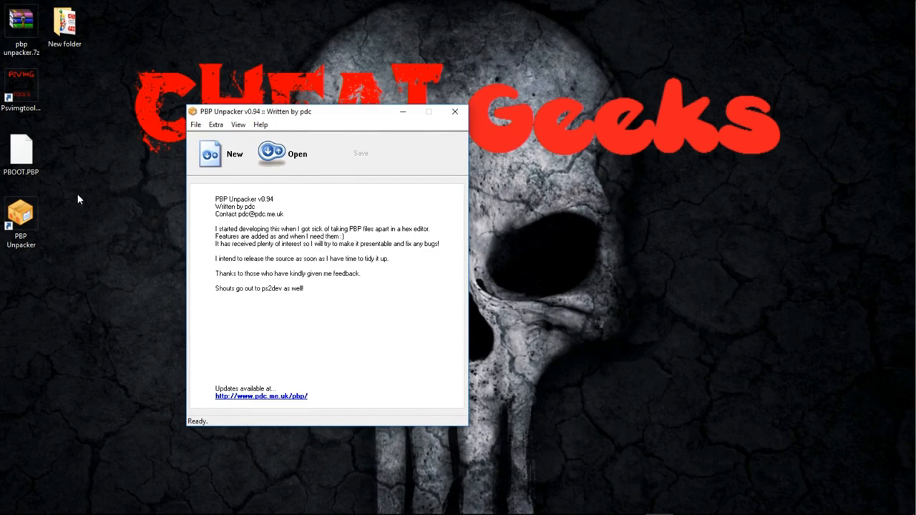
pyautogui.moveTo(284, 153)
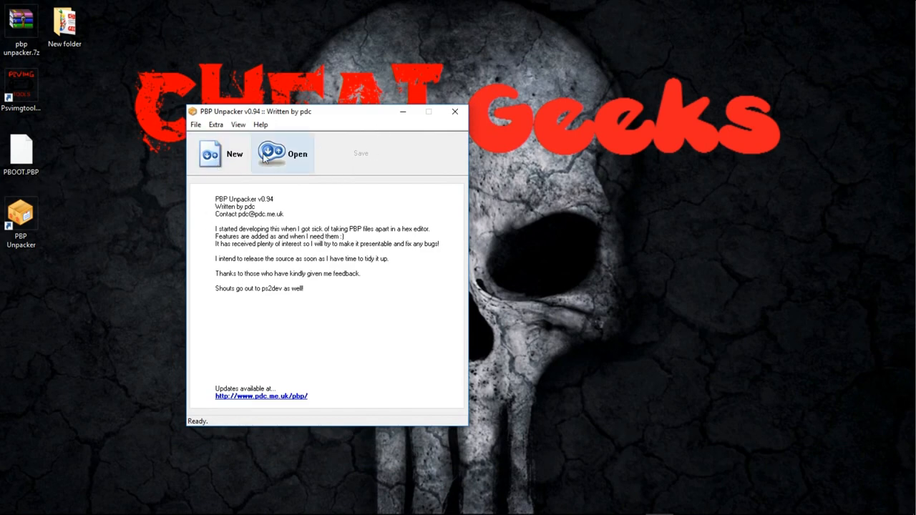
pyautogui.click(283, 153)
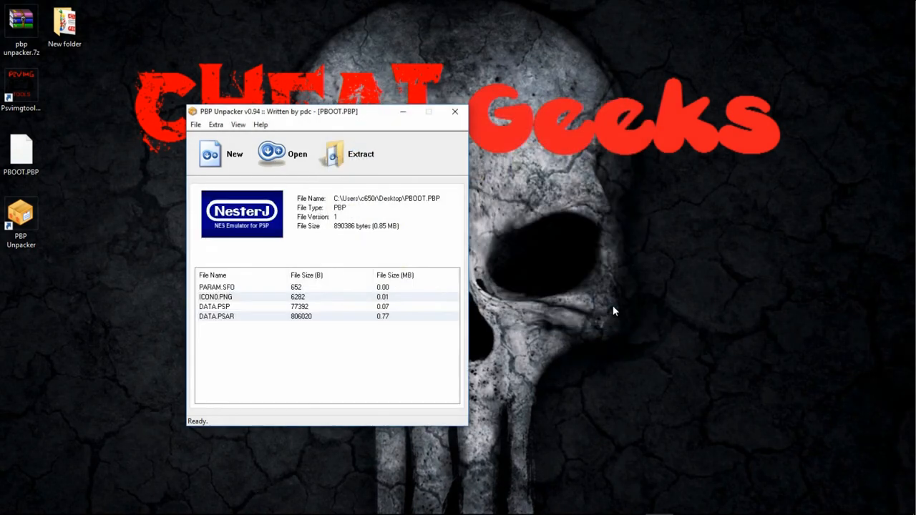
pyautogui.moveTo(584, 300)
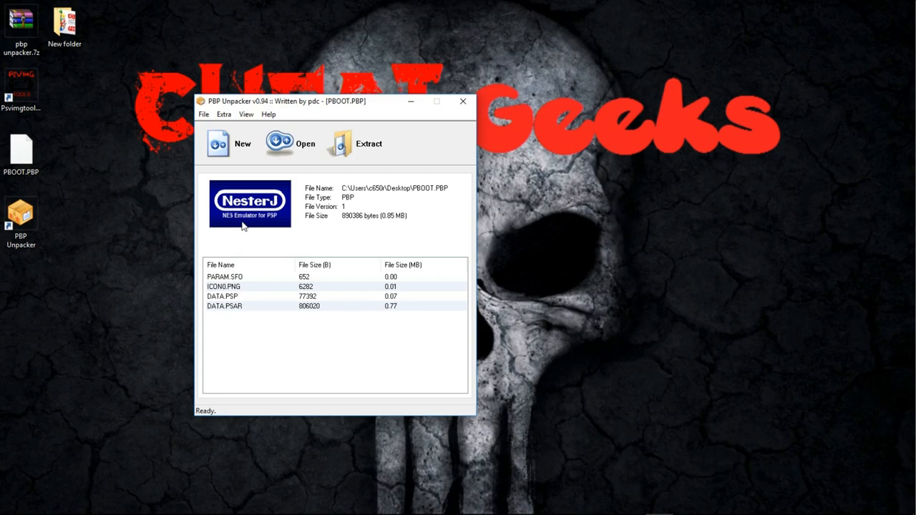
pyautogui.moveTo(266, 236)
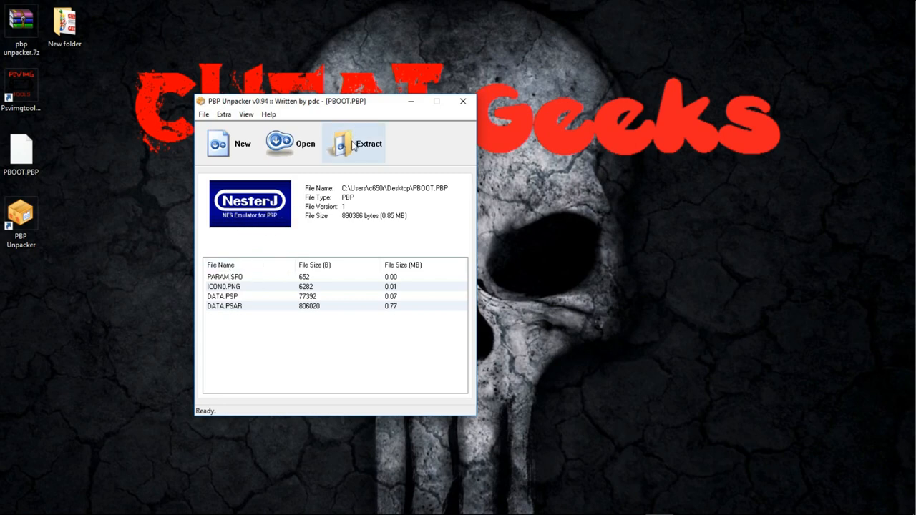
pyautogui.click(354, 143)
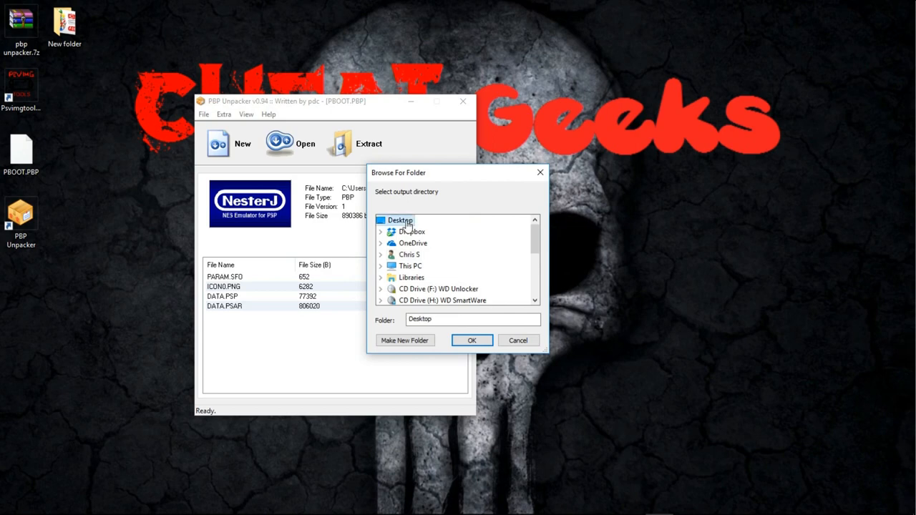
pyautogui.click(472, 341)
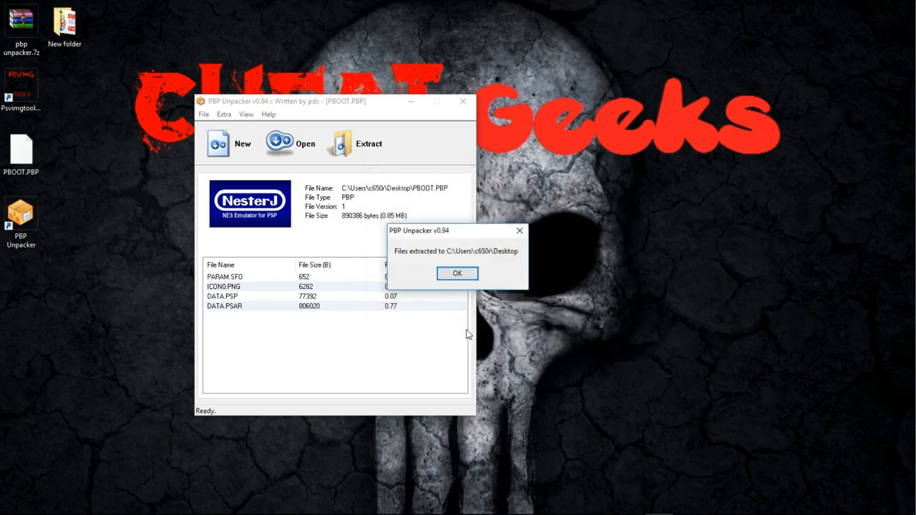
pyautogui.click(456, 273)
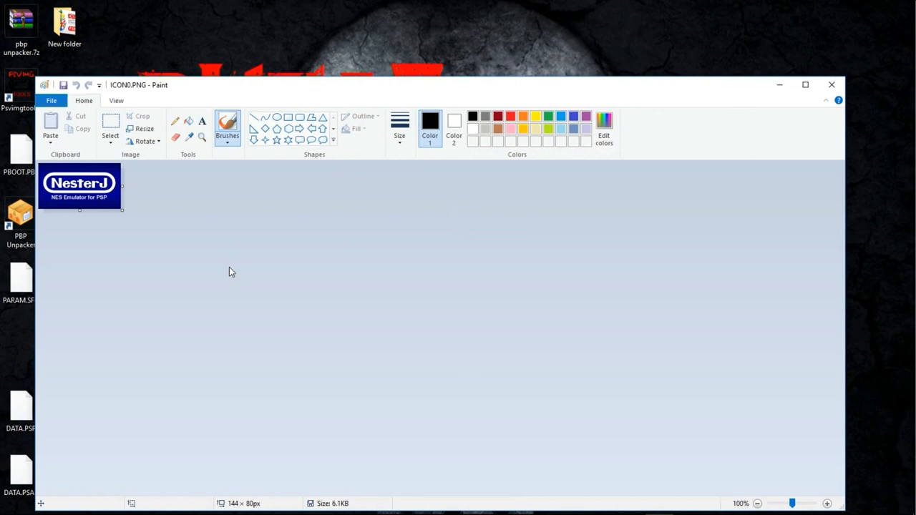
pyautogui.moveTo(91, 237)
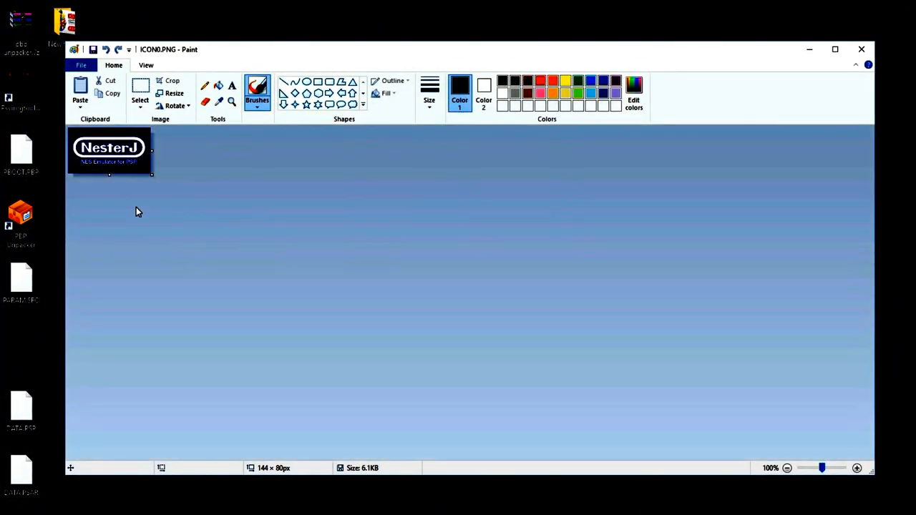
pyautogui.click(175, 93)
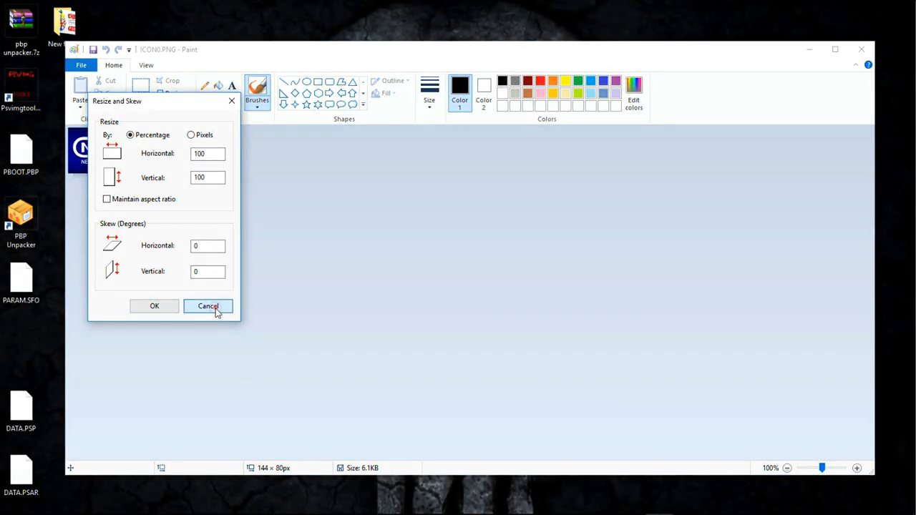
pyautogui.click(207, 307)
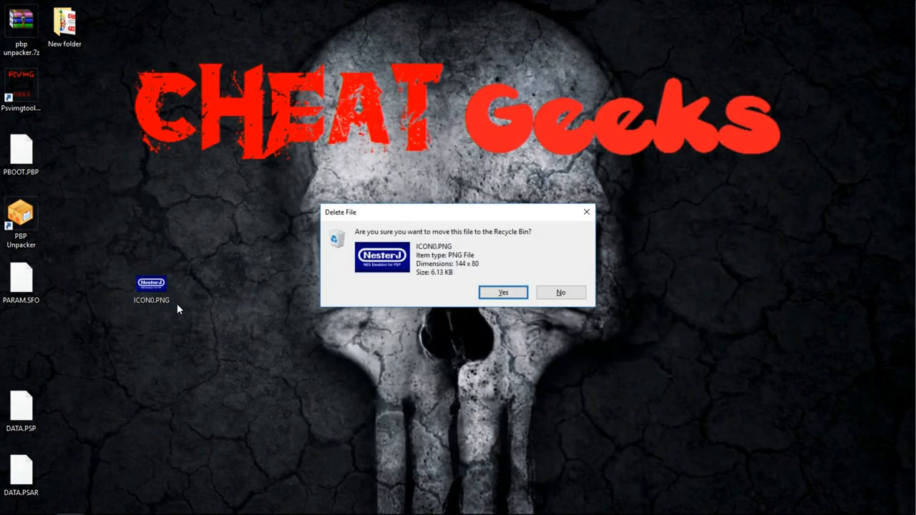
# Step: Delete the old desktop ICON0.PNG and copy the custom Cheat Geeks ICON0.PNG from New folder
pyautogui.click(562, 292)
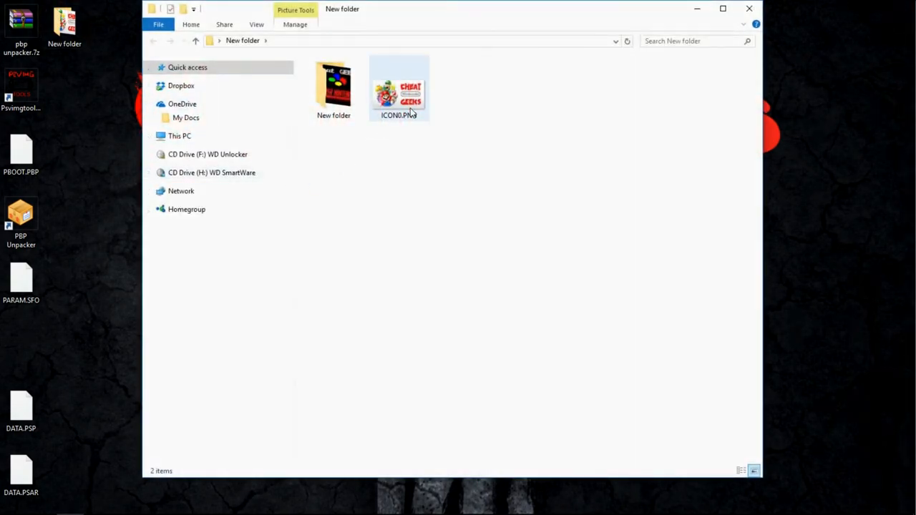
pyautogui.rightClick(398, 89)
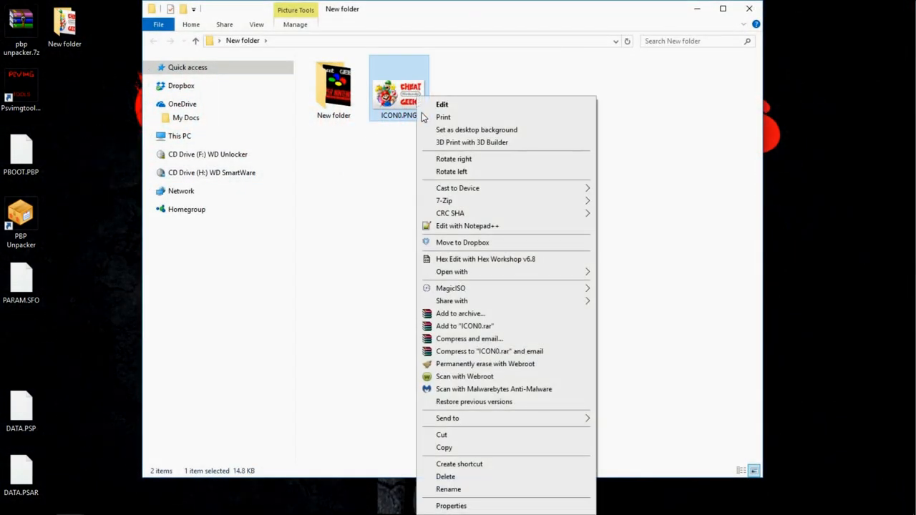
pyautogui.rightClick(28, 340)
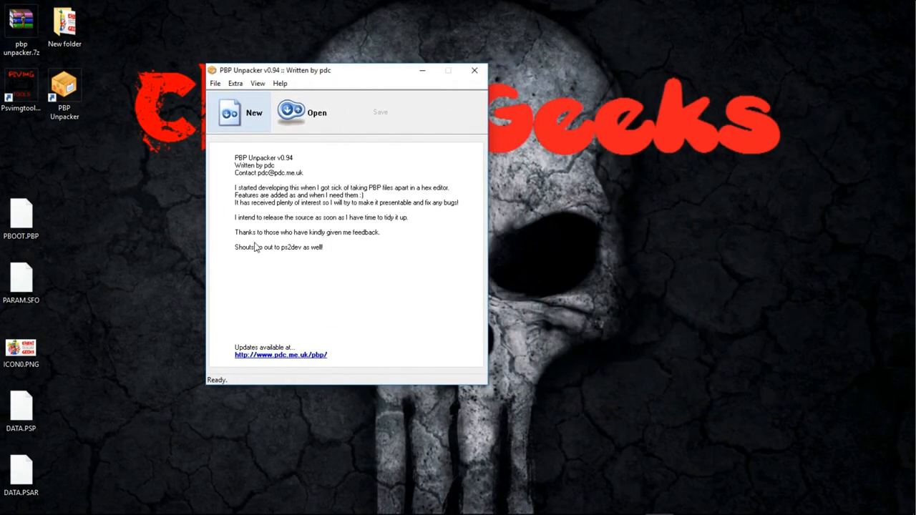
# Step: Start a new PBP and load the extracted PARAM.SFO and DATA.PSP from the Desktop
pyautogui.click(240, 112)
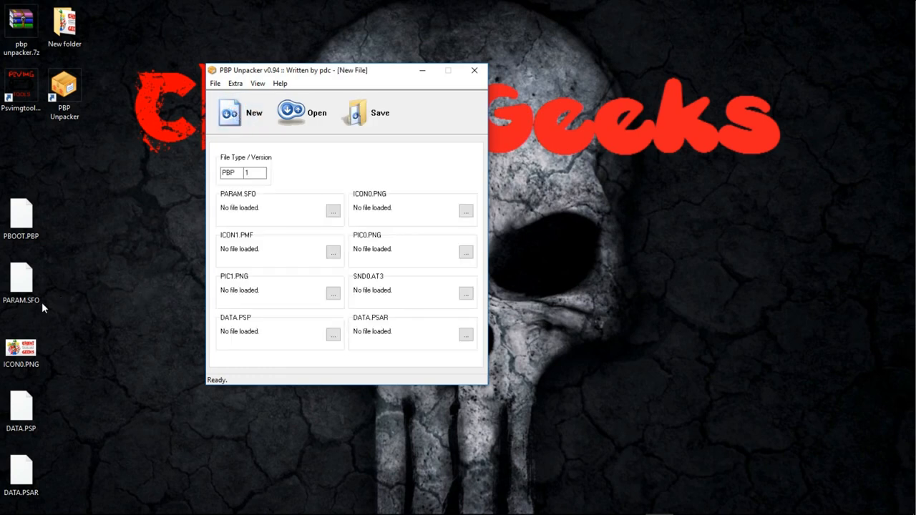
pyautogui.moveTo(31, 312)
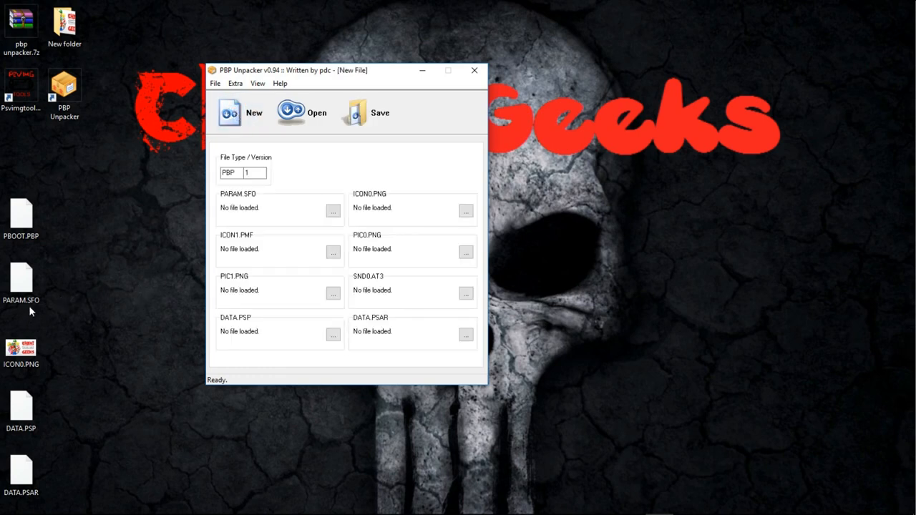
pyautogui.moveTo(332, 212)
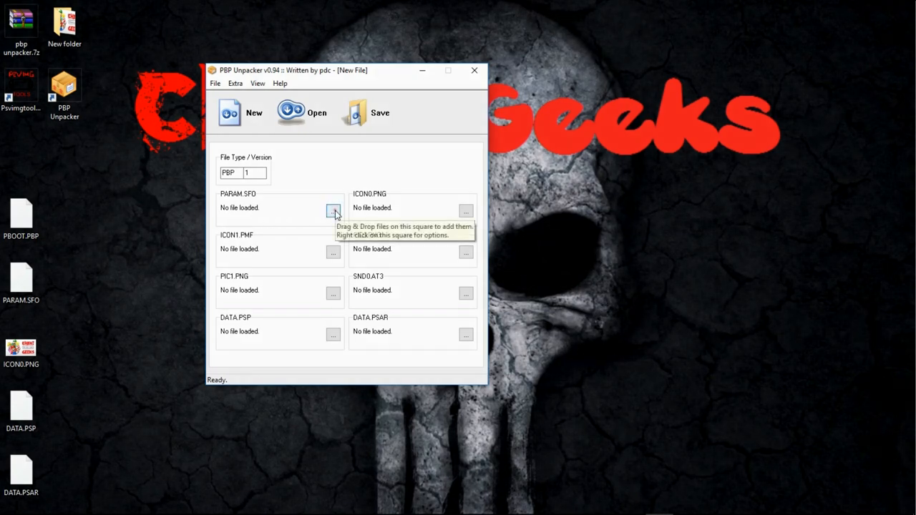
pyautogui.click(332, 212)
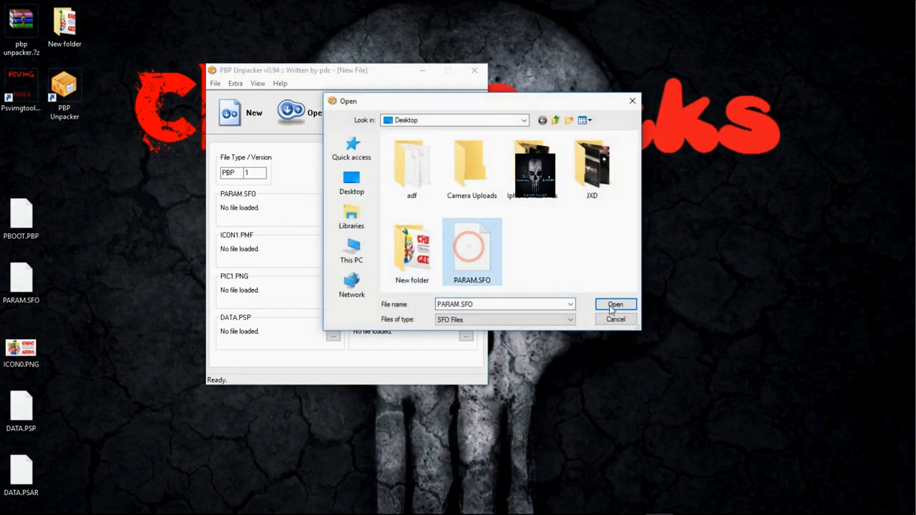
pyautogui.click(616, 304)
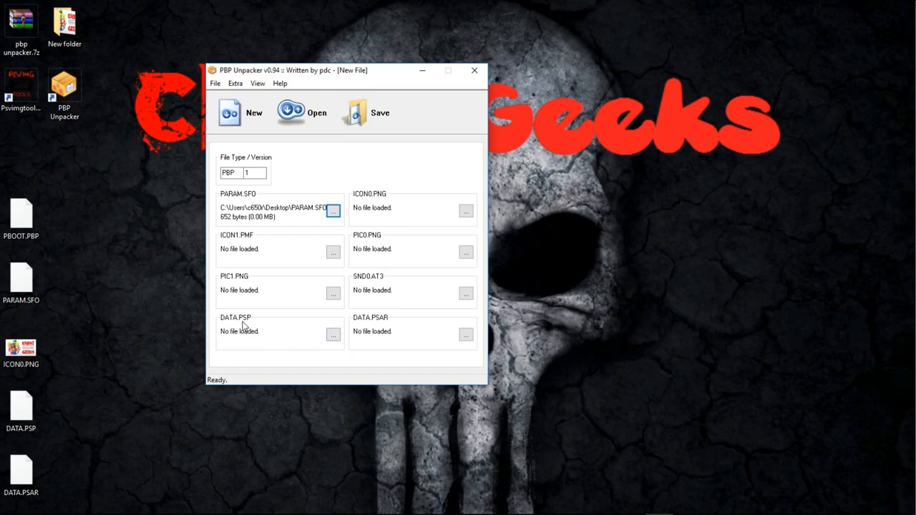
pyautogui.moveTo(157, 386)
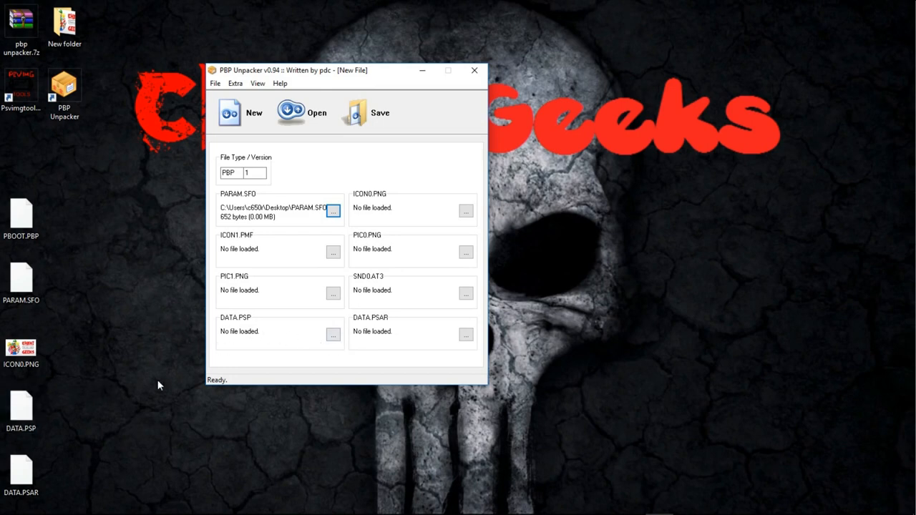
pyautogui.click(332, 335)
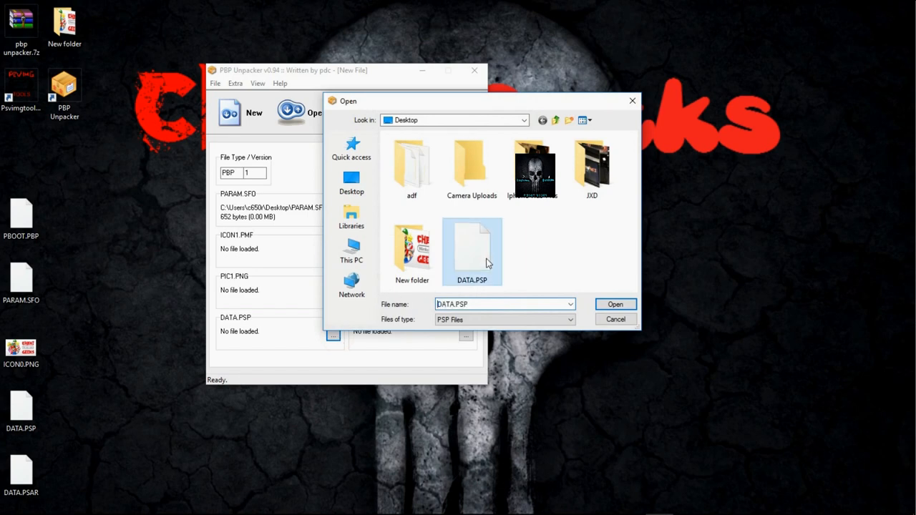
pyautogui.click(614, 303)
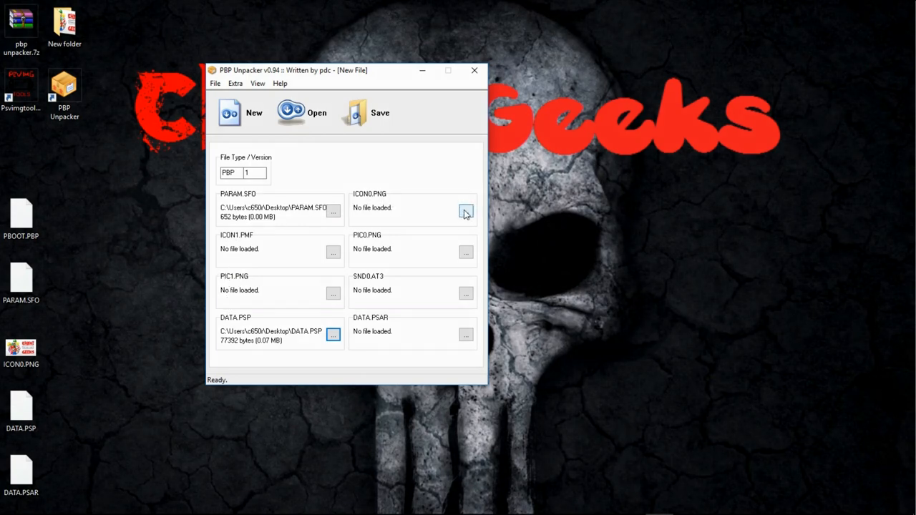
# Step: Load the custom ICON0.PNG and extracted DATA.PSAR, then begin saving the PBP
pyautogui.click(466, 212)
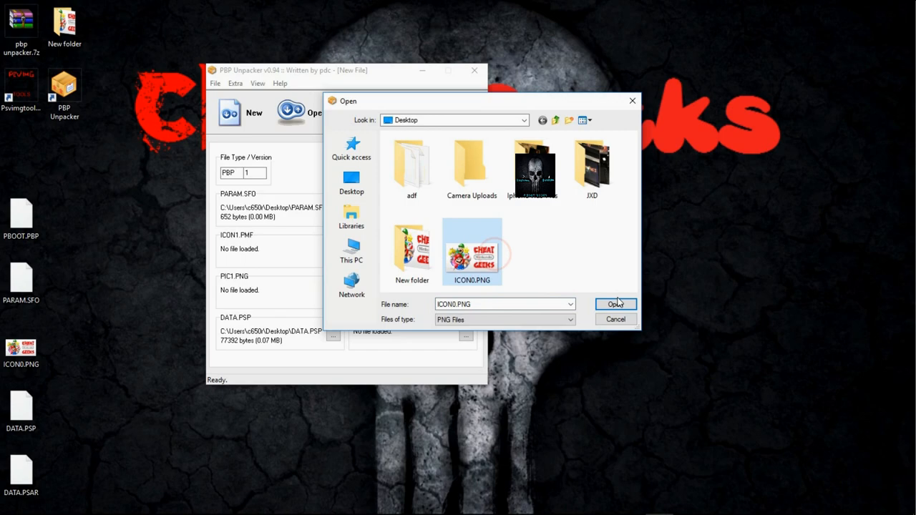
pyautogui.click(616, 304)
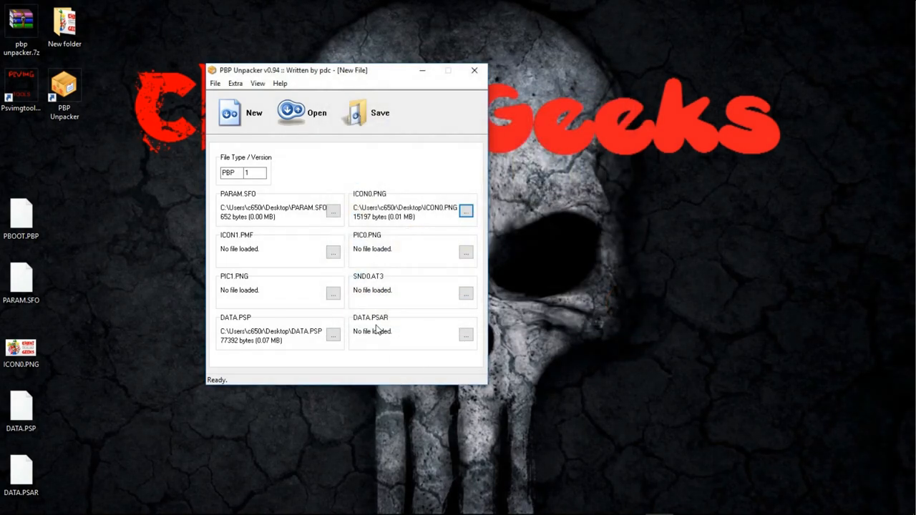
pyautogui.click(466, 335)
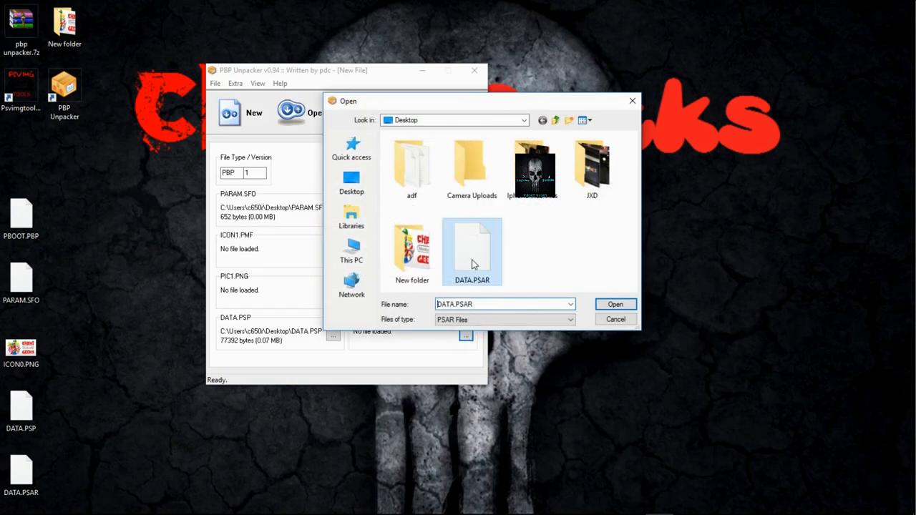
pyautogui.click(616, 303)
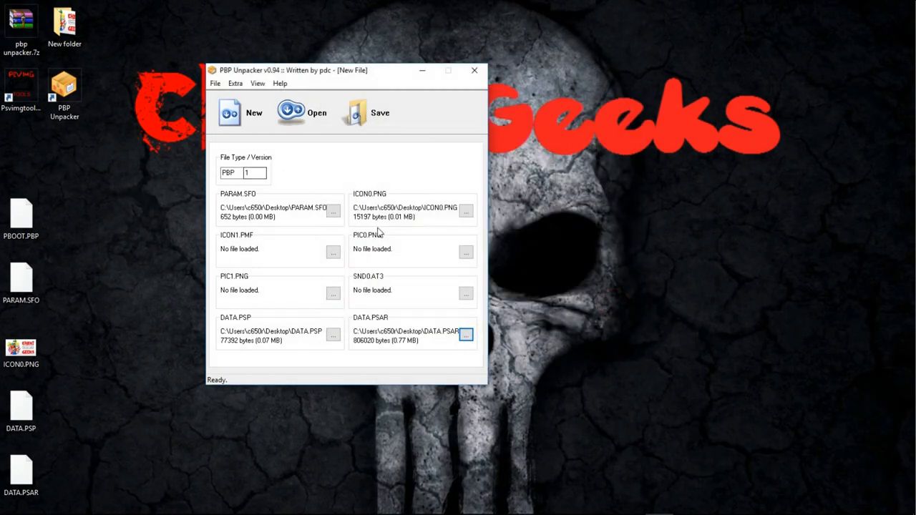
pyautogui.moveTo(351, 275)
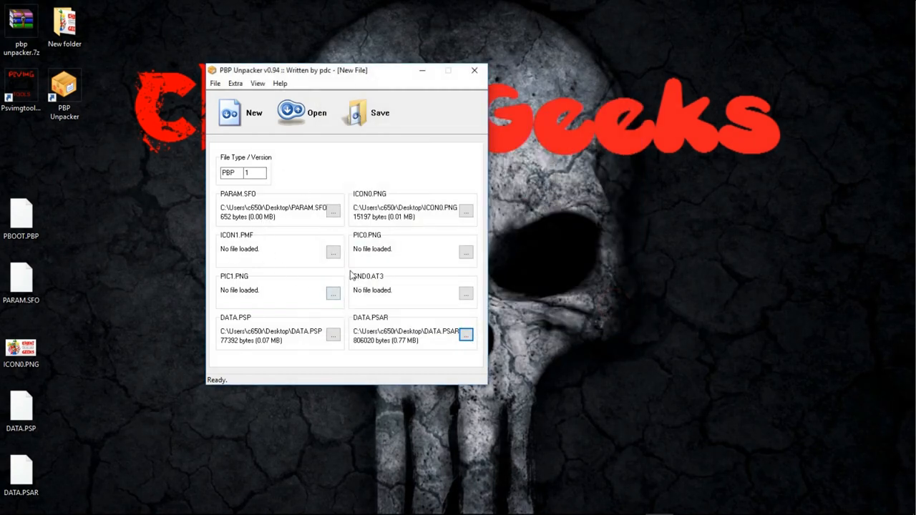
pyautogui.click(368, 112)
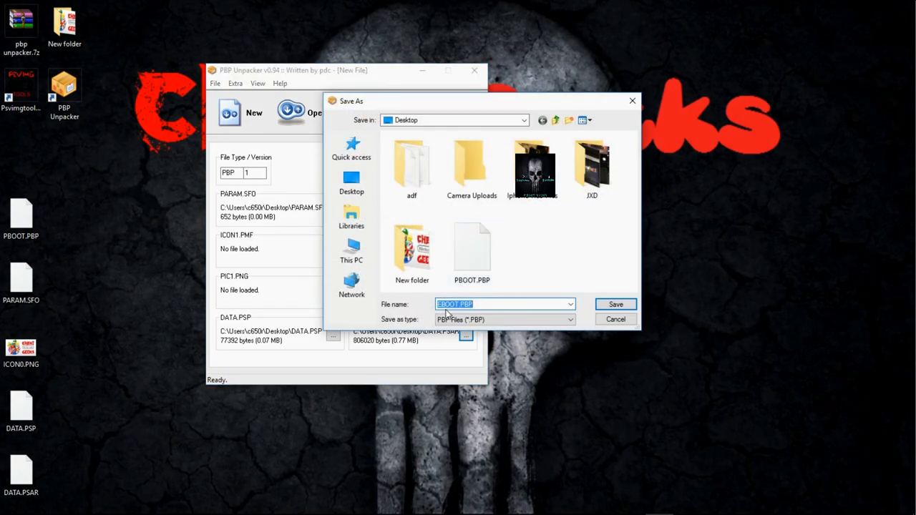
# Step: Save the rebuilt PBOOT.PBP over the existing desktop file and close PBP Unpacker
pyautogui.click(472, 251)
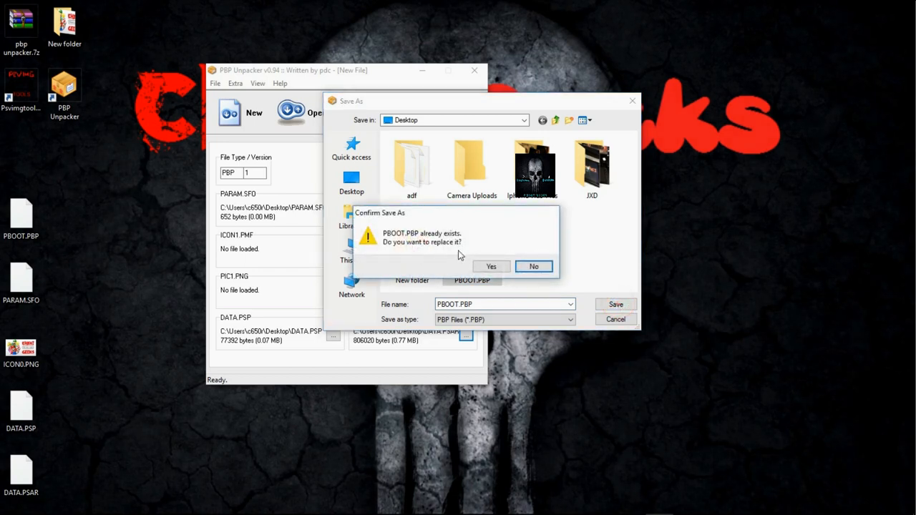
pyautogui.click(491, 266)
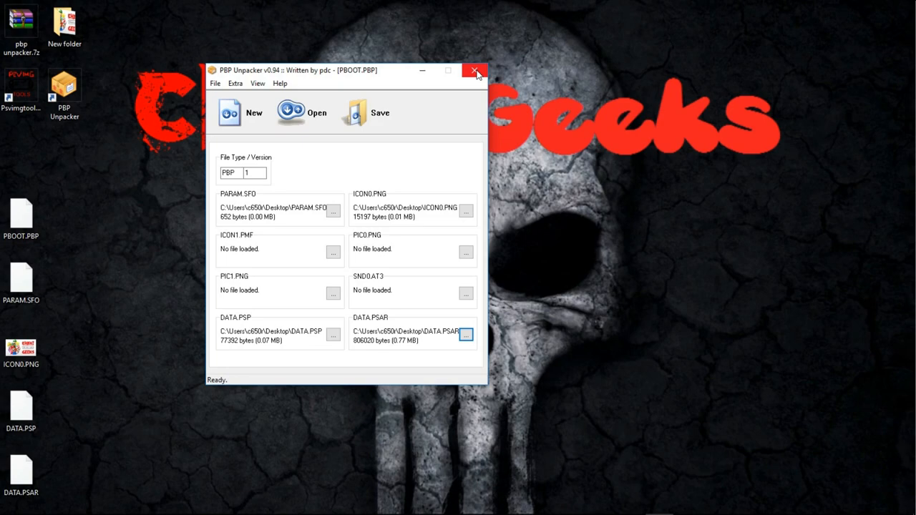
pyautogui.click(476, 70)
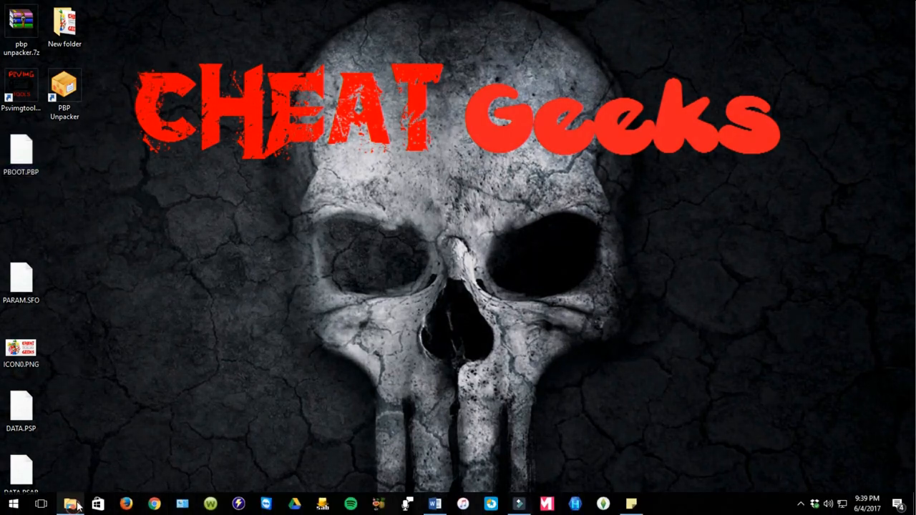
# Step: Move the new PBOOT.PBP from the desktop into the extracted NPUZ00061 pspemu game folder
pyautogui.click(70, 503)
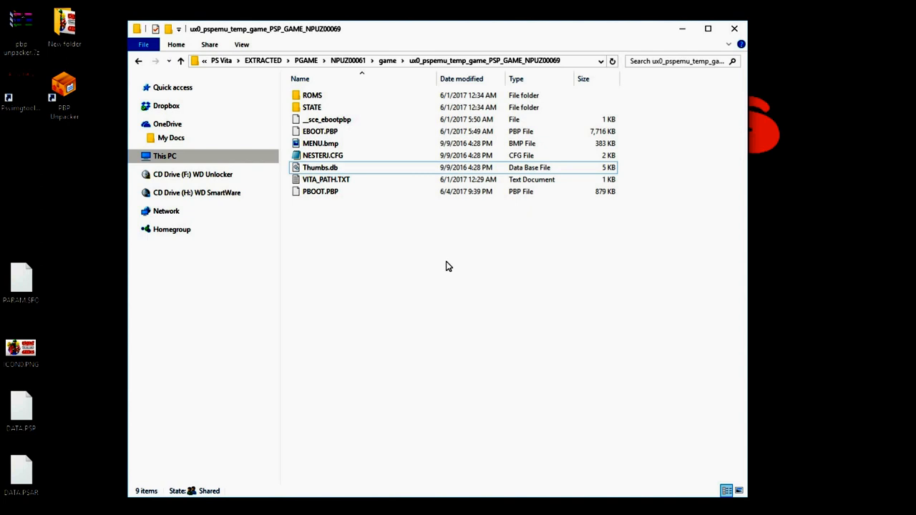
pyautogui.click(312, 95)
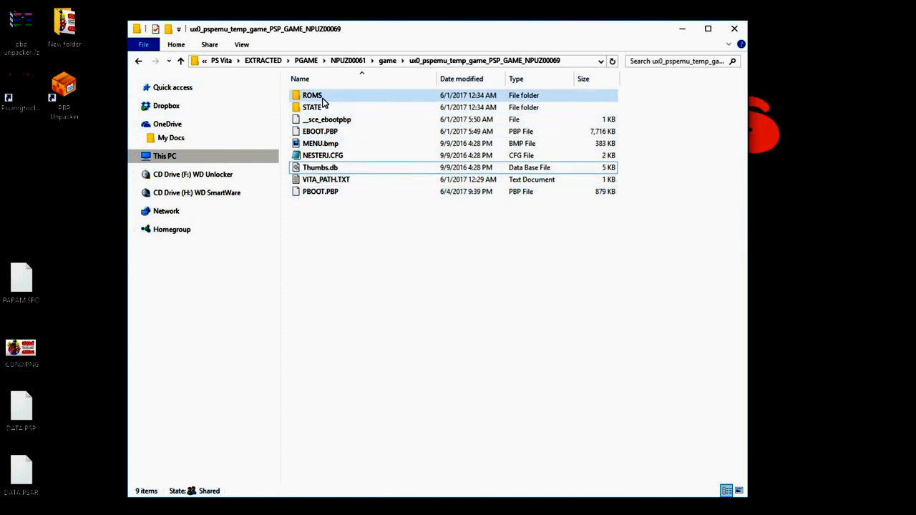
pyautogui.click(458, 261)
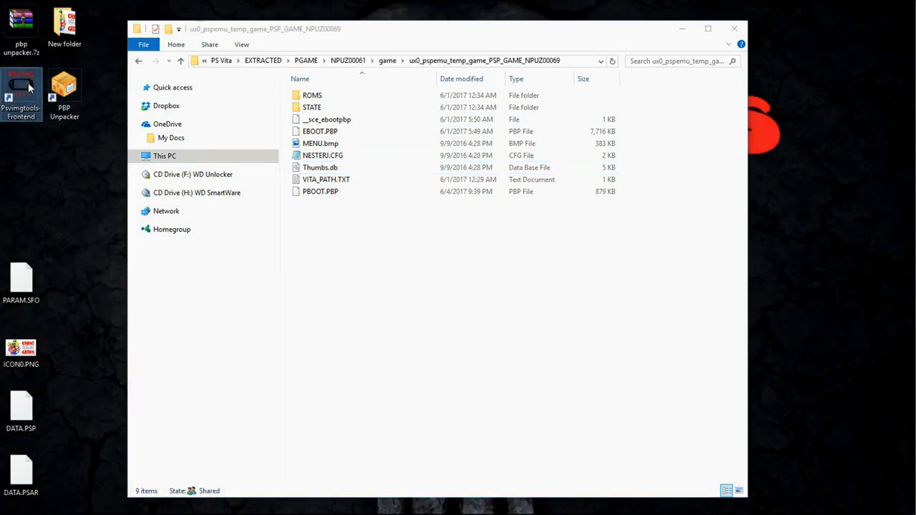
# Step: Sign & Pack the NPUZ00061 PlayStation Portable backup in PSVimgTools Backup Manager
pyautogui.doubleClick(20, 84)
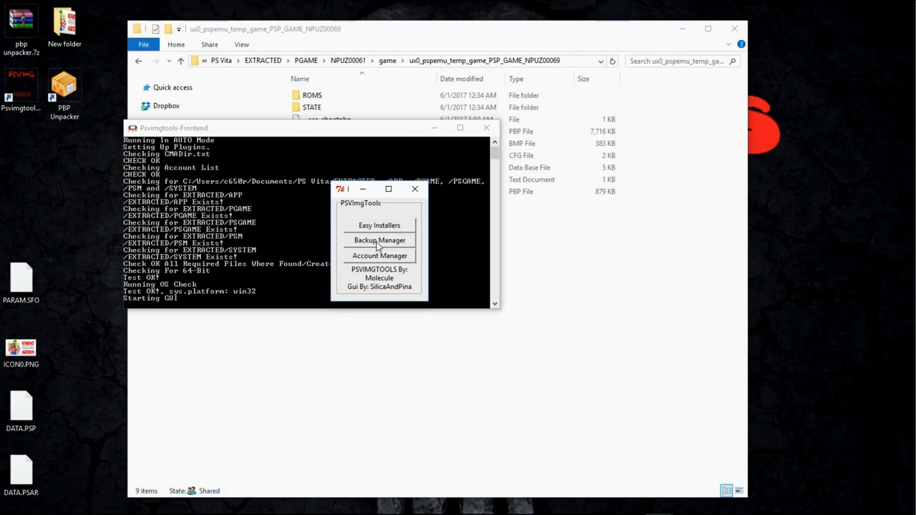
pyautogui.click(380, 240)
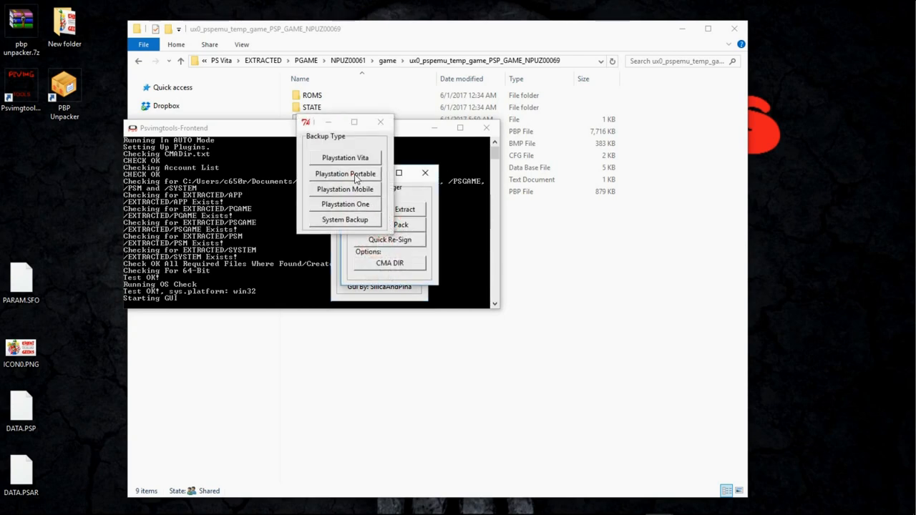
pyautogui.click(345, 173)
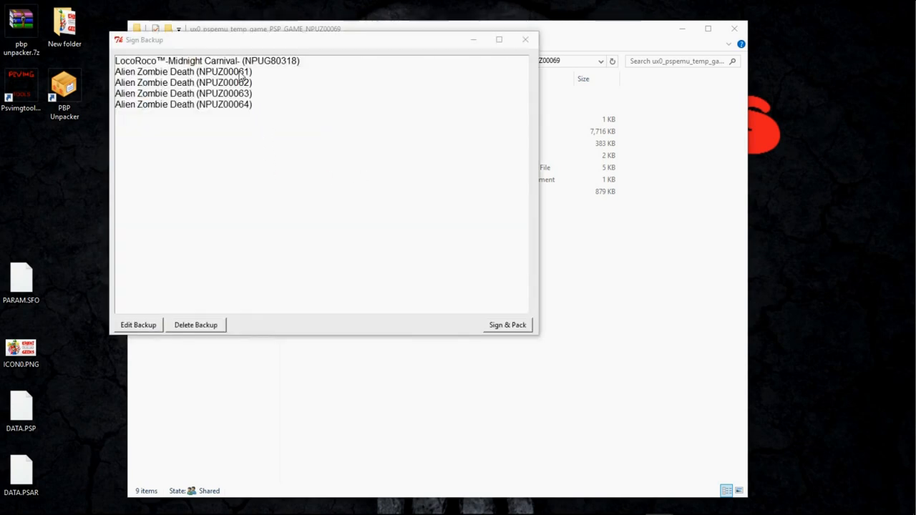
pyautogui.click(183, 72)
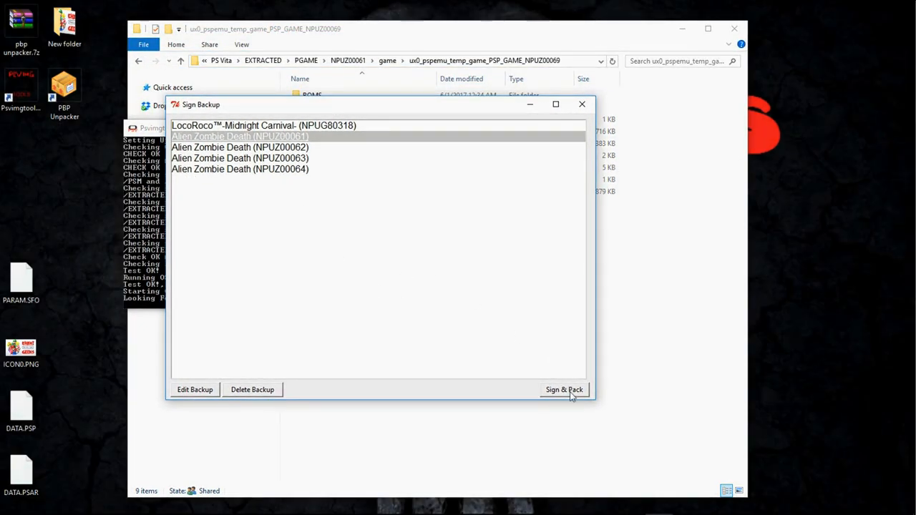
pyautogui.click(564, 389)
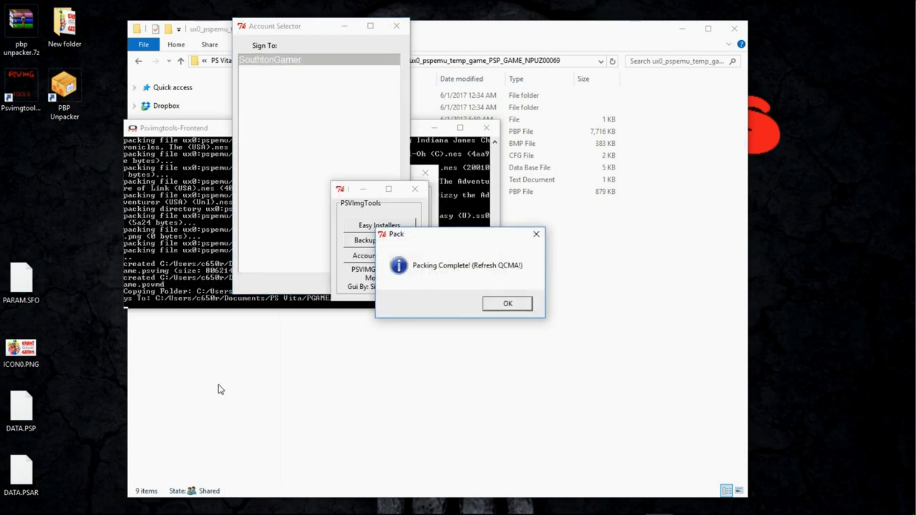
pyautogui.moveTo(191, 398)
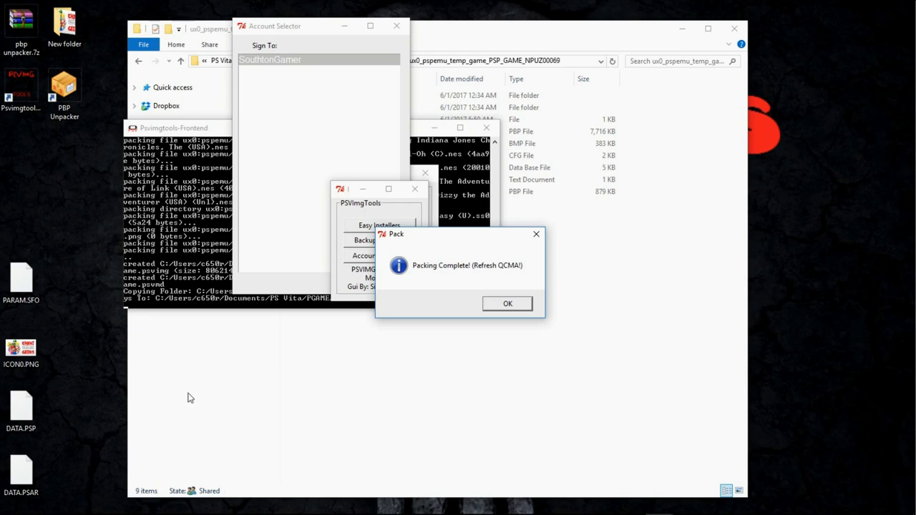
pyautogui.moveTo(43, 155)
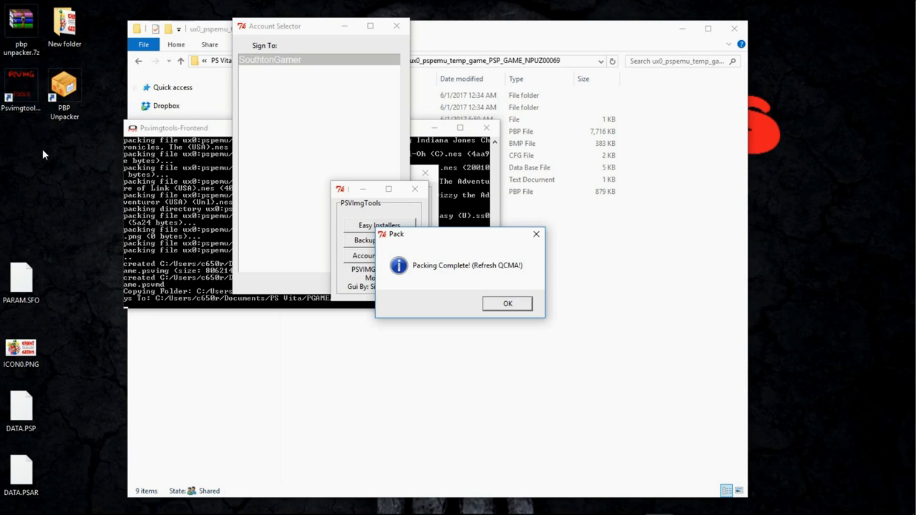
pyautogui.moveTo(33, 175)
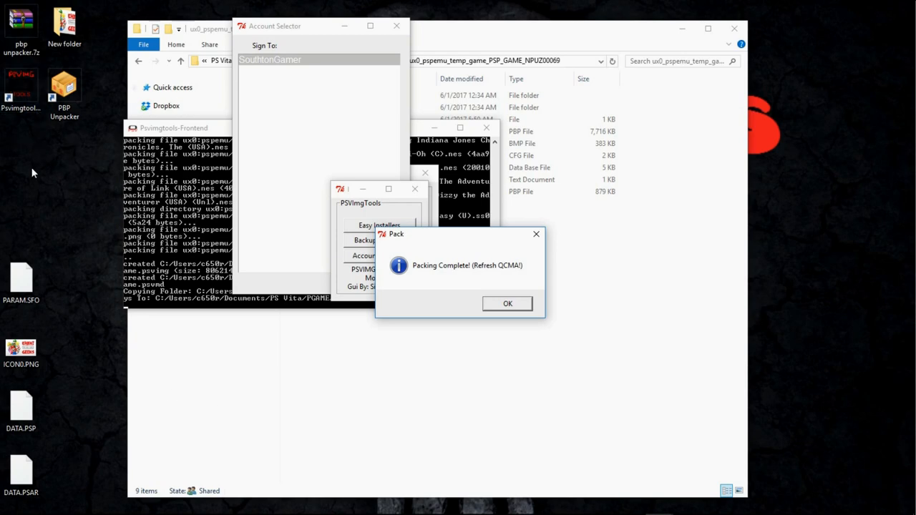
pyautogui.moveTo(497, 338)
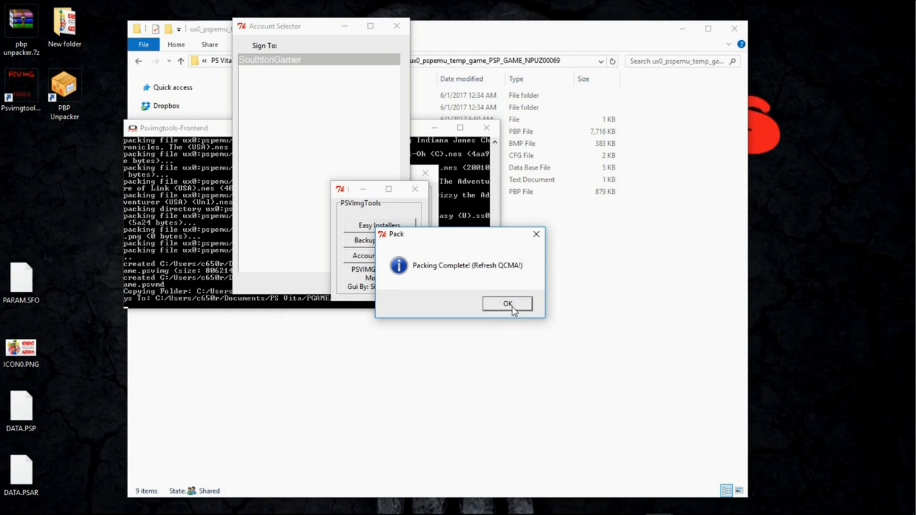
pyautogui.click(507, 303)
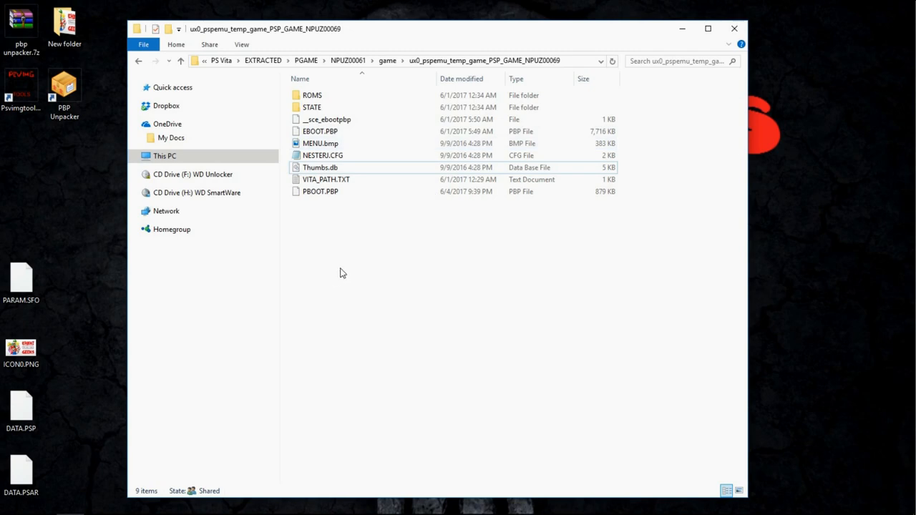
pyautogui.moveTo(172, 88)
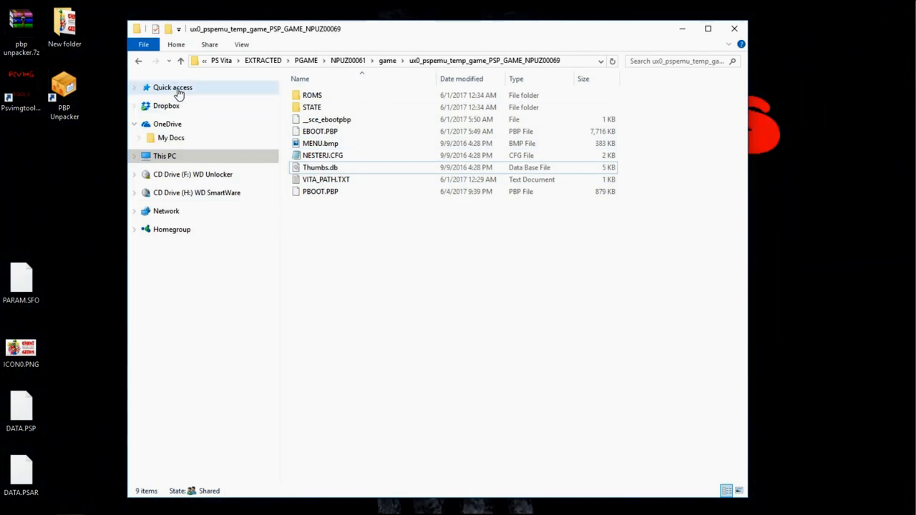
# Step: Go back up to Documents > PS Vita > PGAME and view the NPUZ00061 backup in the account folder
pyautogui.click(139, 61)
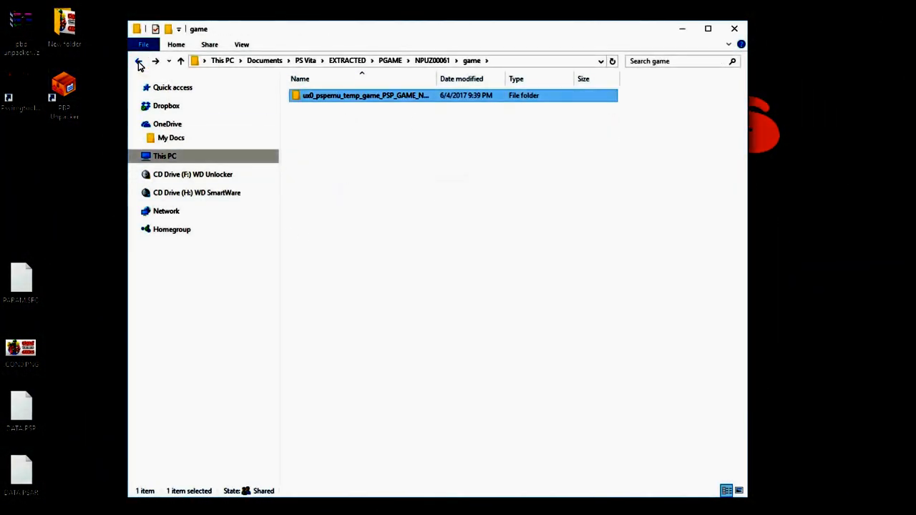
pyautogui.click(140, 60)
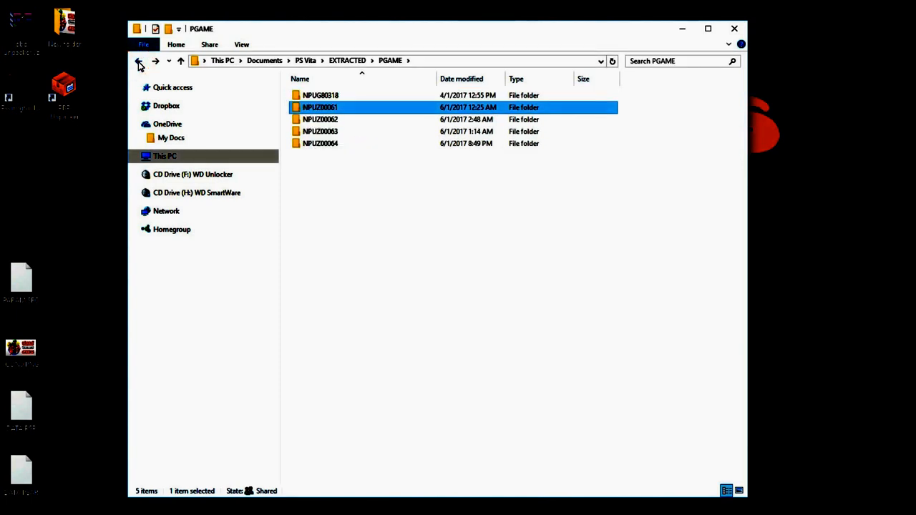
pyautogui.click(138, 60)
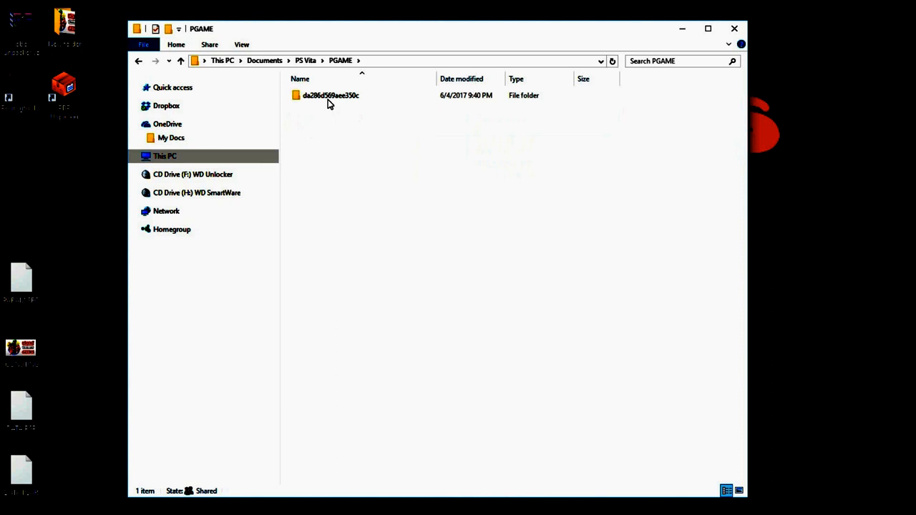
pyautogui.doubleClick(329, 94)
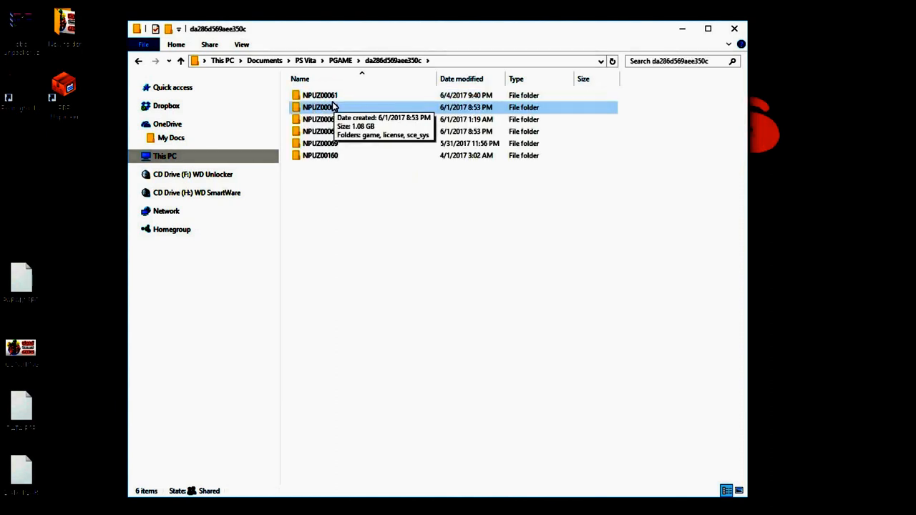
pyautogui.click(320, 155)
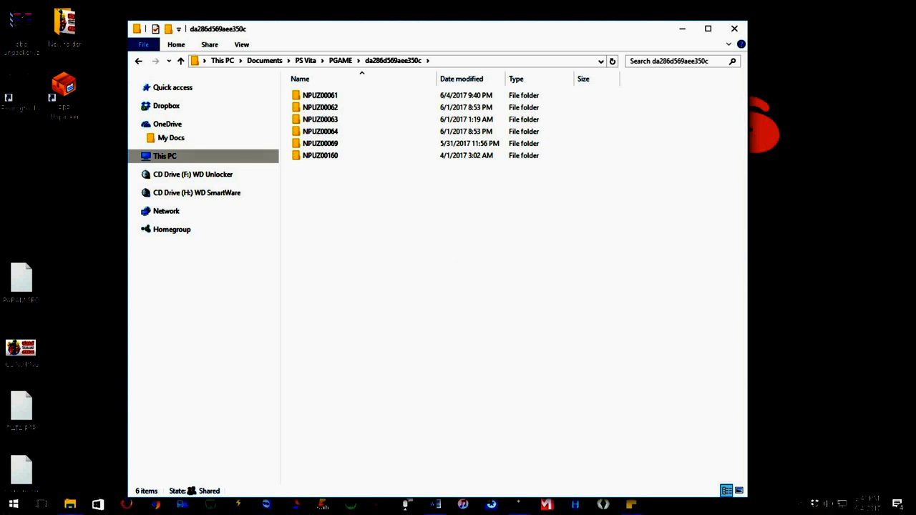
pyautogui.click(814, 503)
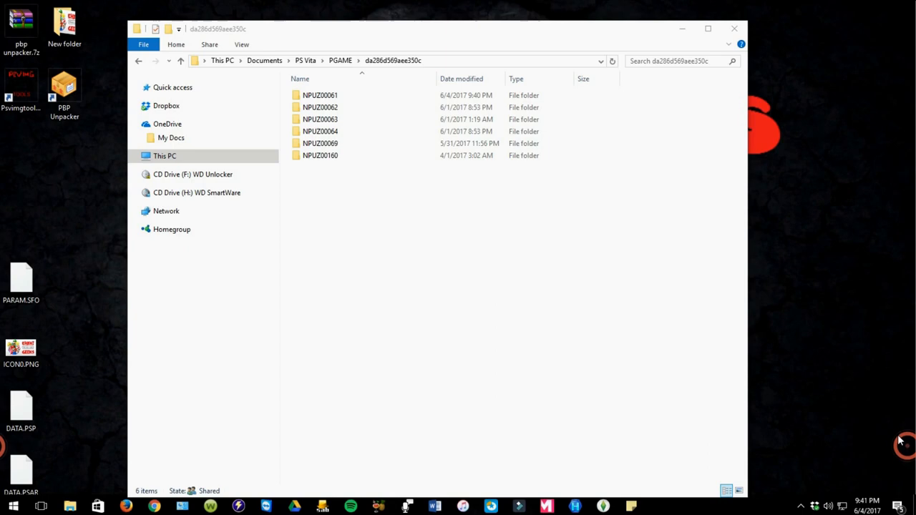
pyautogui.moveTo(735, 28)
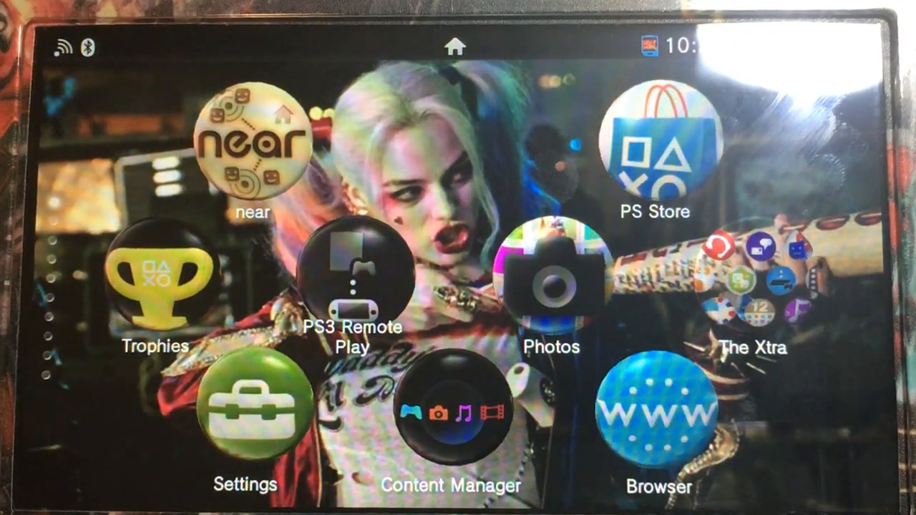
# Step: Copy the 129 MB Alien Zombie Death backup from PC Applications (PSP/Other) onto the Vita and confirm
pyautogui.click(448, 415)
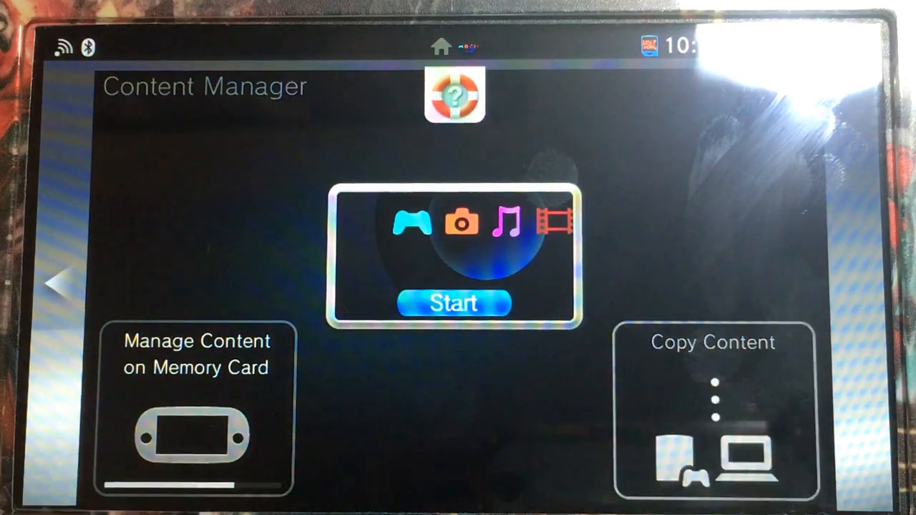
pyautogui.click(453, 303)
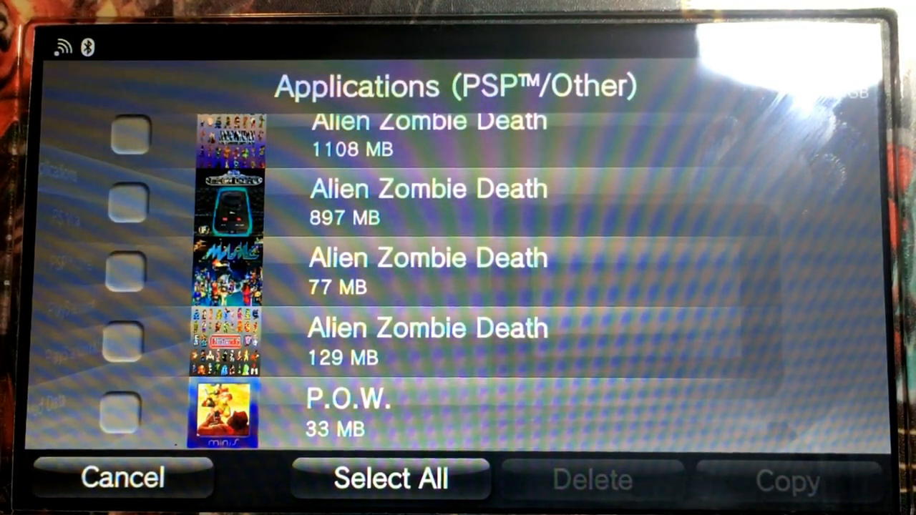
pyautogui.click(126, 340)
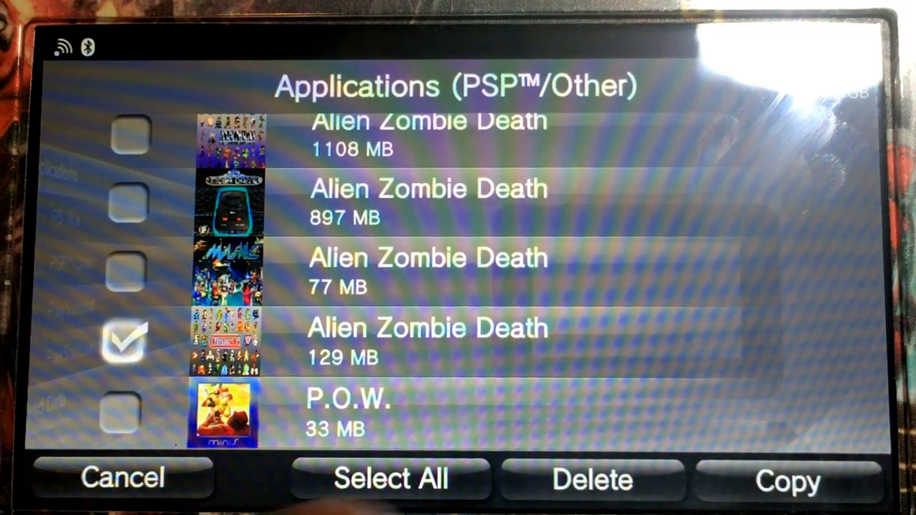
pyautogui.click(787, 480)
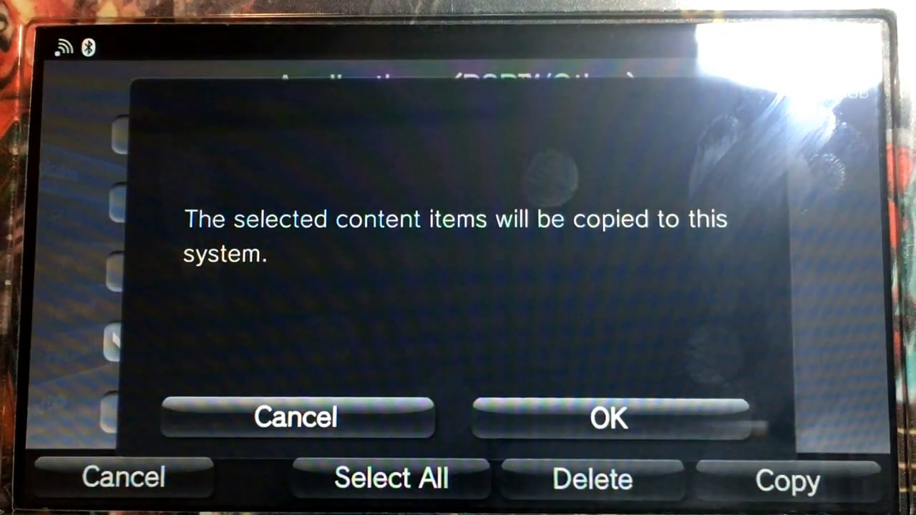
pyautogui.click(607, 417)
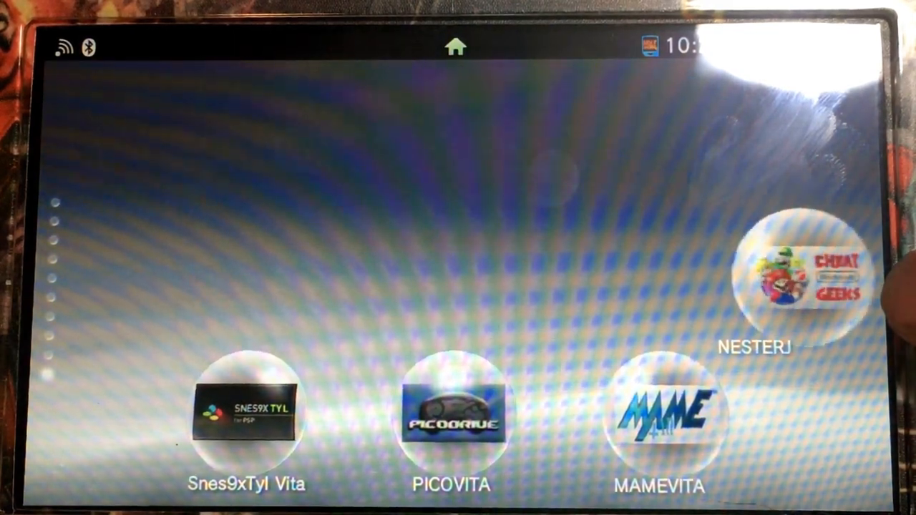
# Step: Start NesterJ from its Cheat Geeks bubble and move down the ROM list to 8 Eyes
pyautogui.click(805, 275)
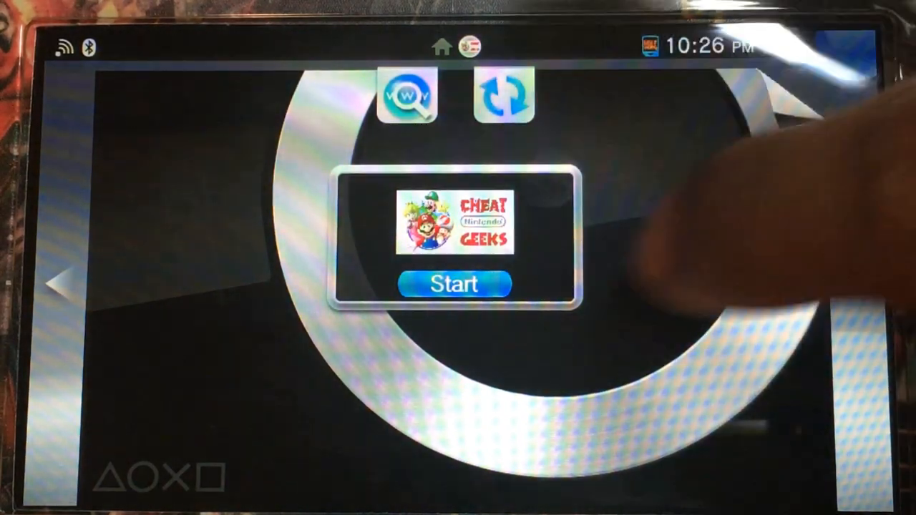
pyautogui.click(454, 283)
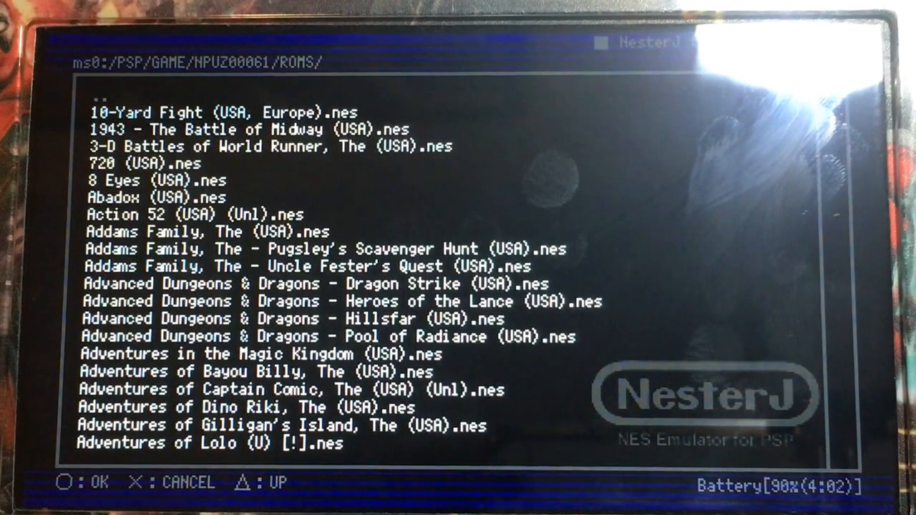
pyautogui.press('Down')
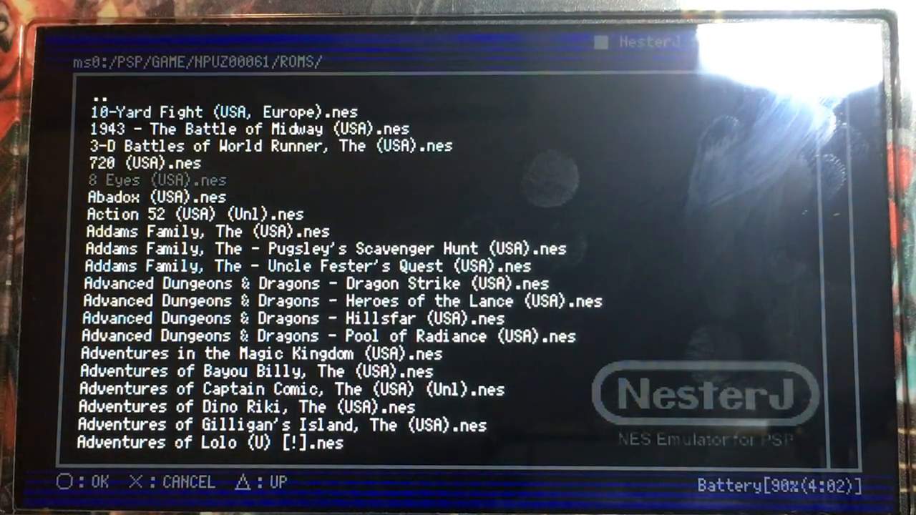